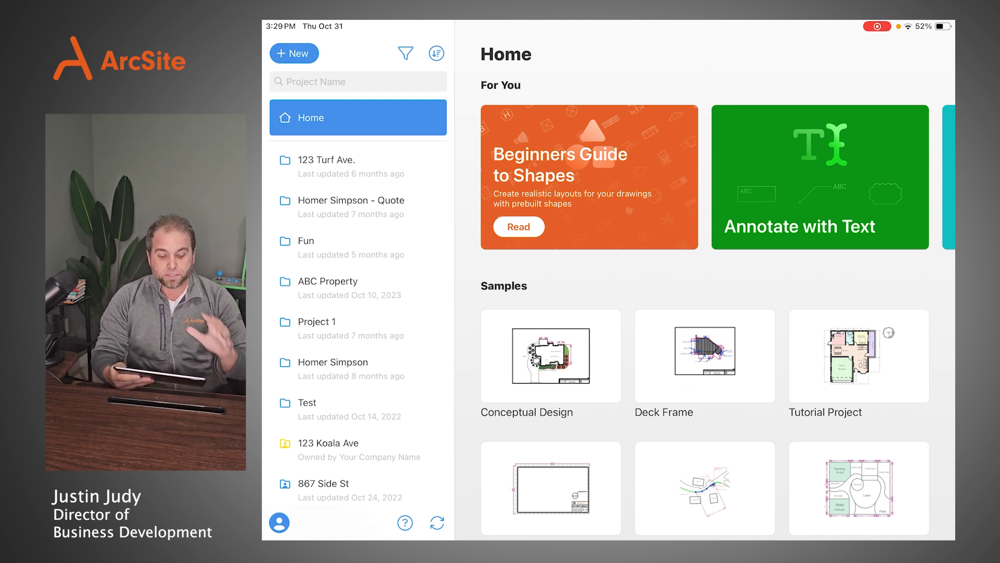
Scroll the Home screen project list and open the Homer Simpson - Quote project
{"action": "scroll", "scroll_direction": "down", "scroll_amount": 3}
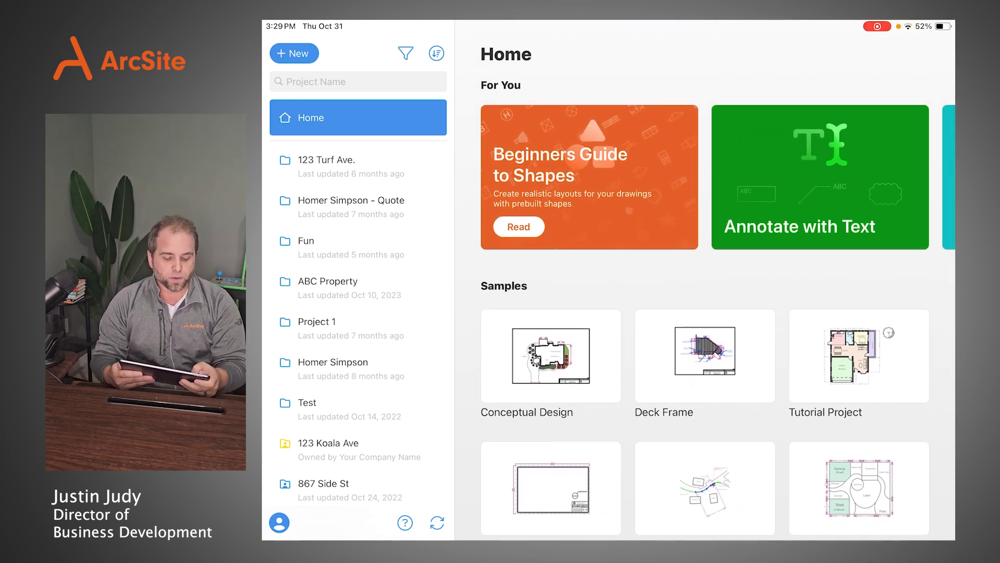
{"action": "left_click", "coordinate": [357, 206]}
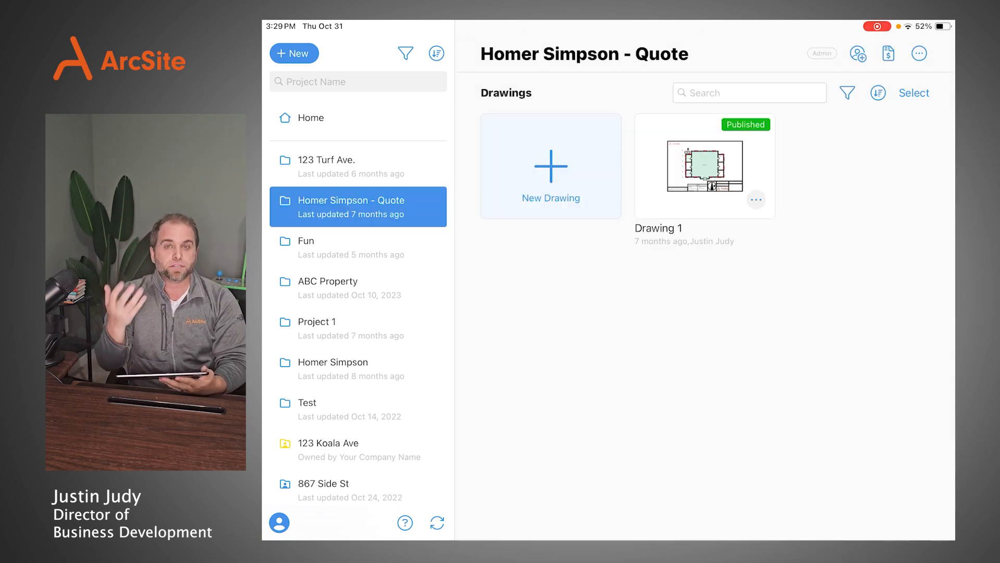
Start a new drawing from a Blank background (Drawing 2, Feet - 1/2" units)
{"action": "left_click", "coordinate": [550, 166]}
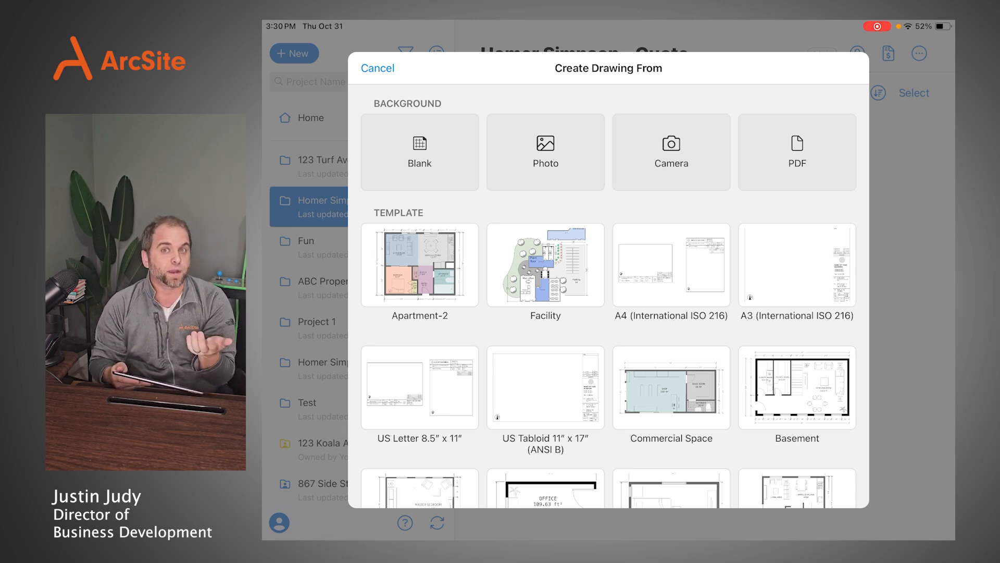
{"action": "left_click", "coordinate": [419, 152]}
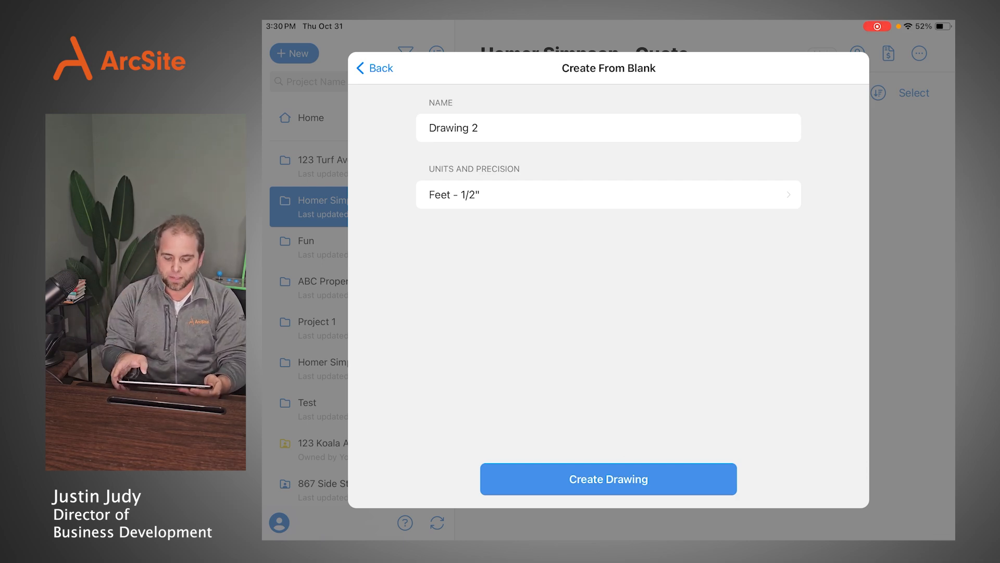
Create Drawing 2 as an empty grid canvas
{"action": "left_click", "coordinate": [608, 478]}
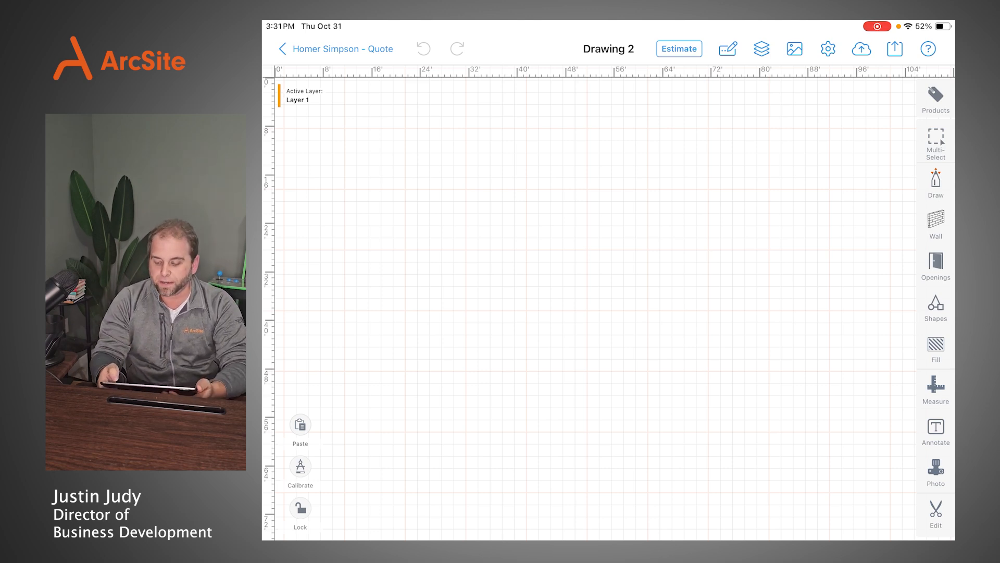
Draw a vertical 42' 10" wall in Line/Arc wall mode, undoing the stray arc segment
{"action": "left_click", "coordinate": [935, 225]}
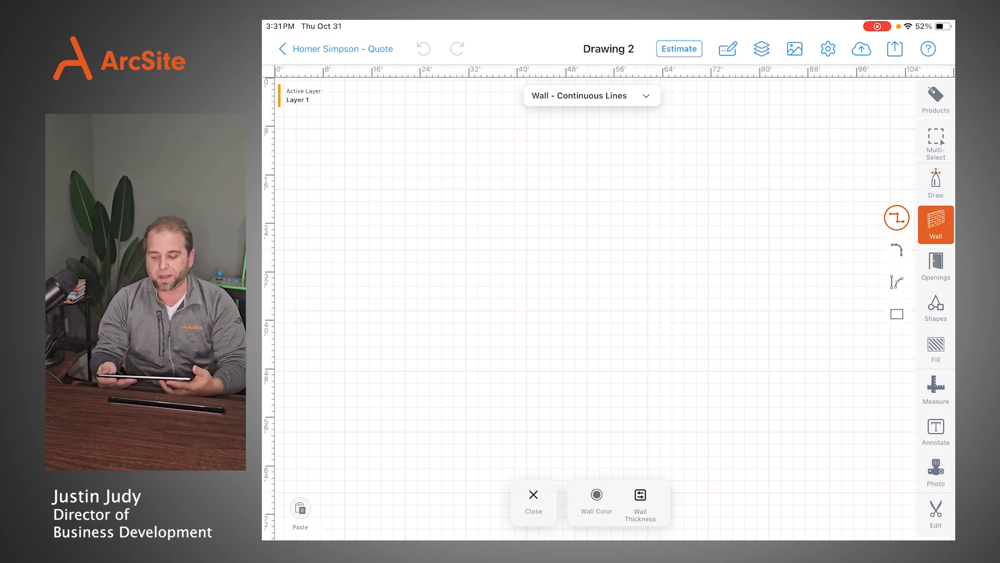
{"action": "left_click", "coordinate": [896, 283]}
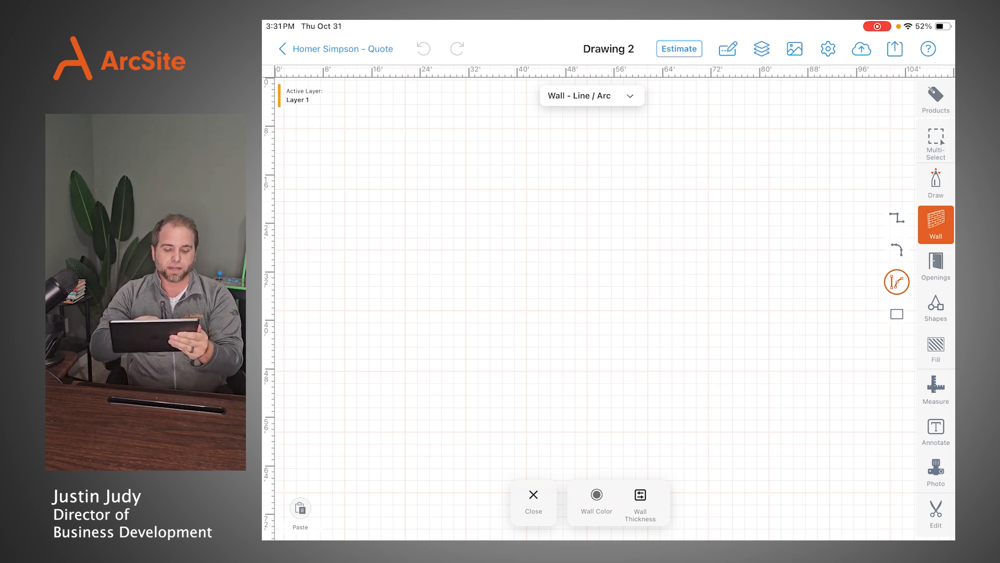
{"action": "left_click_drag", "start_coordinate": [470, 173], "coordinate": [469, 430]}
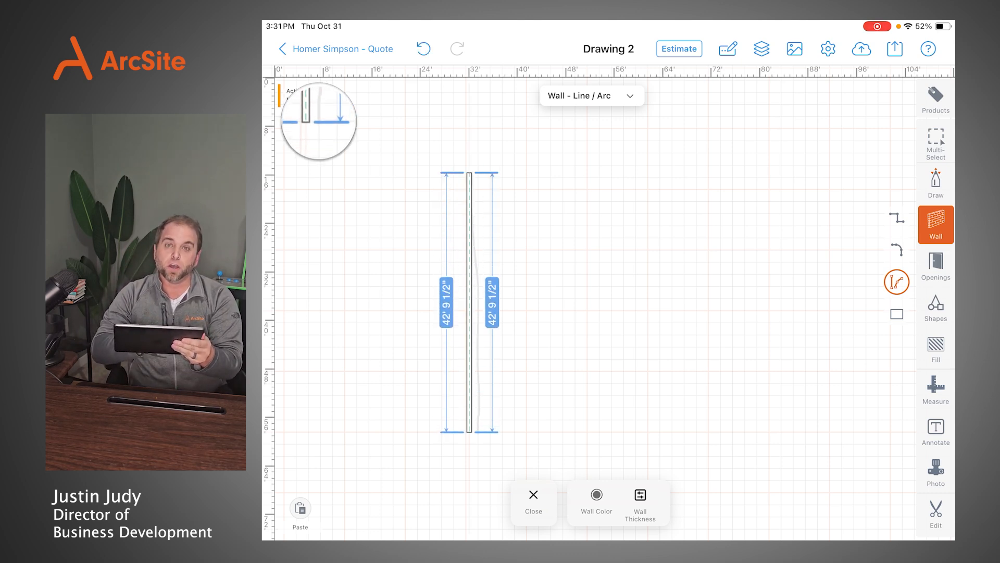
{"action": "left_click_drag", "start_coordinate": [469, 173], "coordinate": [488, 174]}
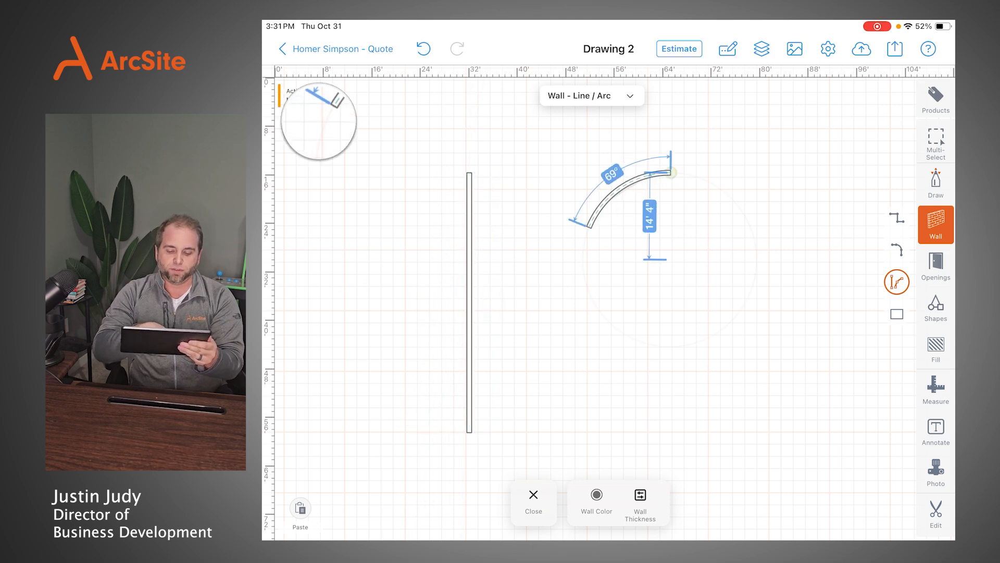
{"action": "left_click", "coordinate": [422, 48]}
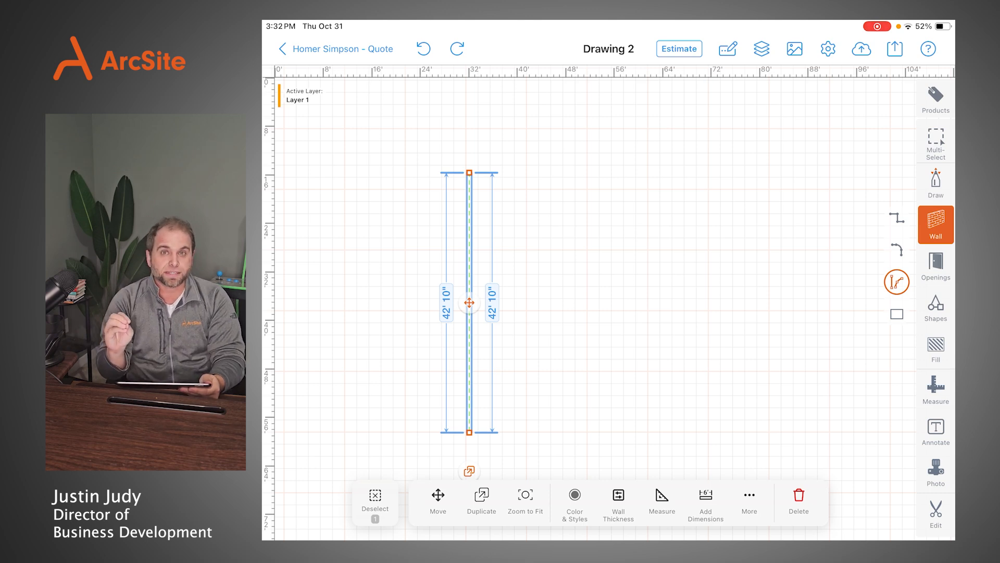
Set the first wall to 62 feet and drag out the remaining outline walls
{"action": "left_click", "coordinate": [446, 303]}
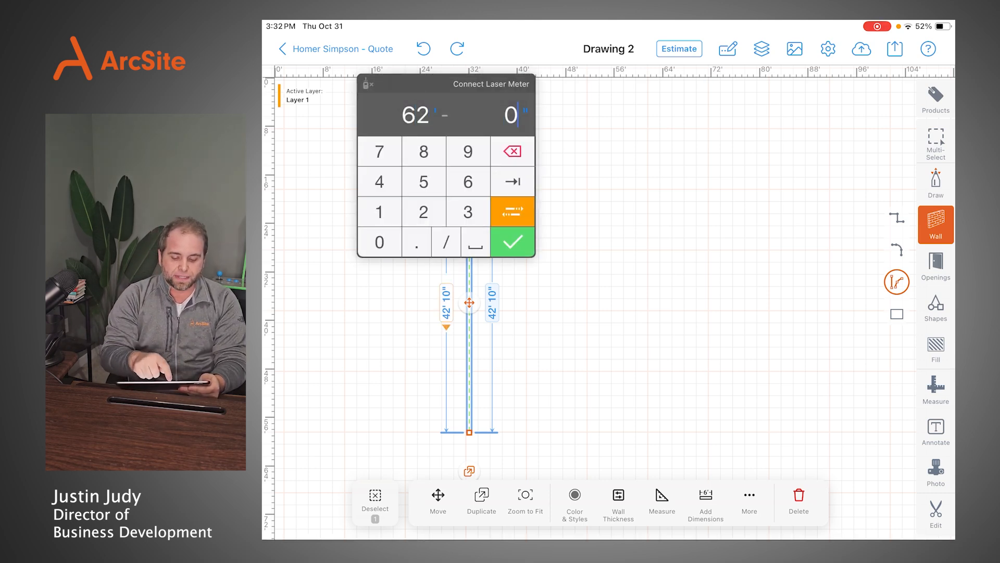
{"action": "left_click", "coordinate": [512, 242]}
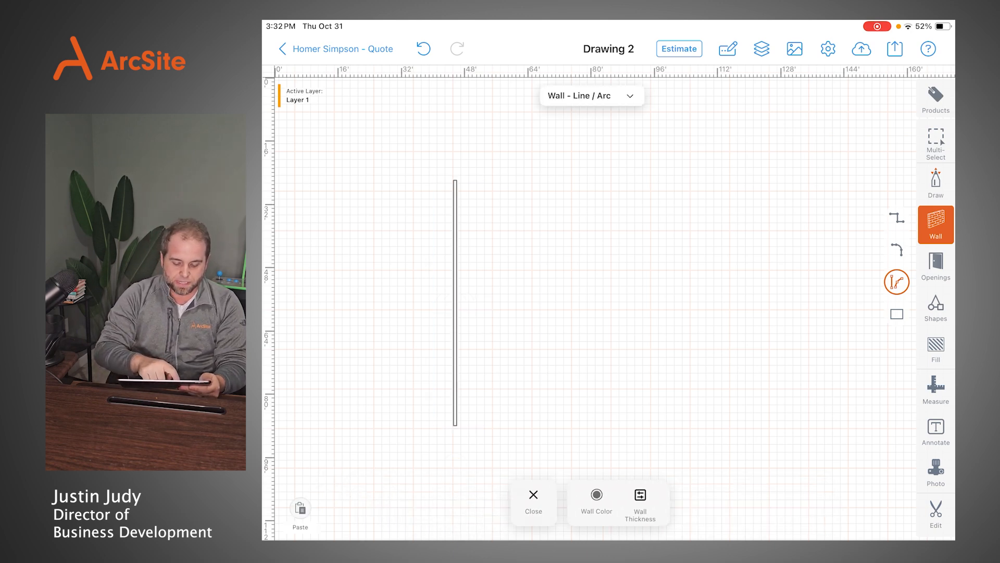
{"action": "left_click_drag", "start_coordinate": [455, 424], "coordinate": [562, 424]}
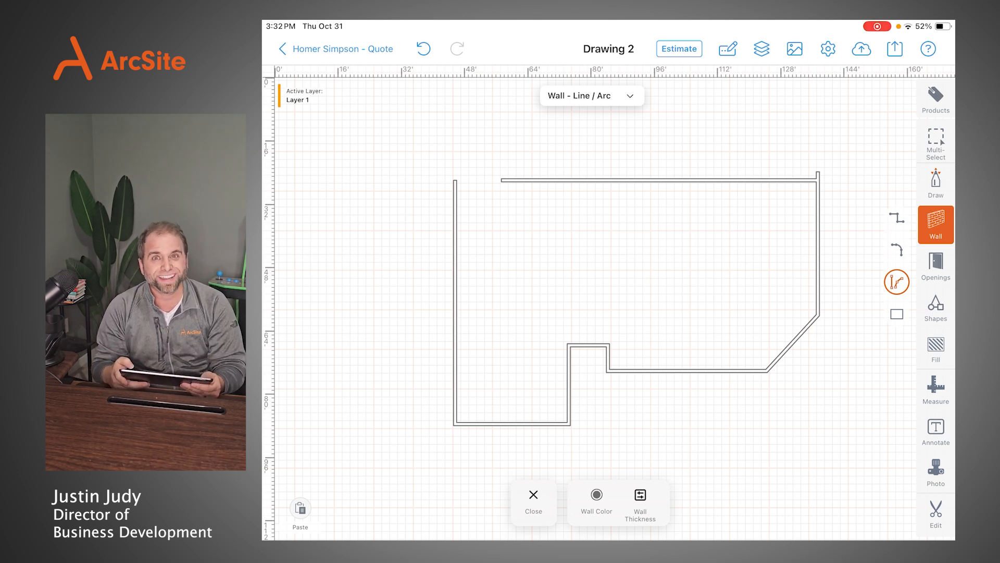
Close the top-left corner gap using the Edit tool in Trim mode
{"action": "left_click", "coordinate": [936, 514]}
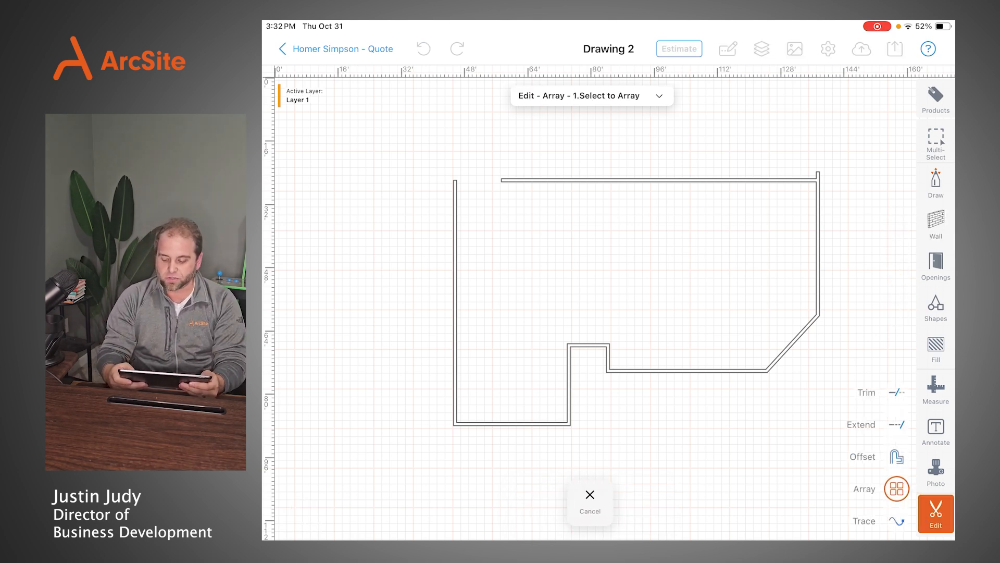
{"action": "left_click", "coordinate": [896, 424]}
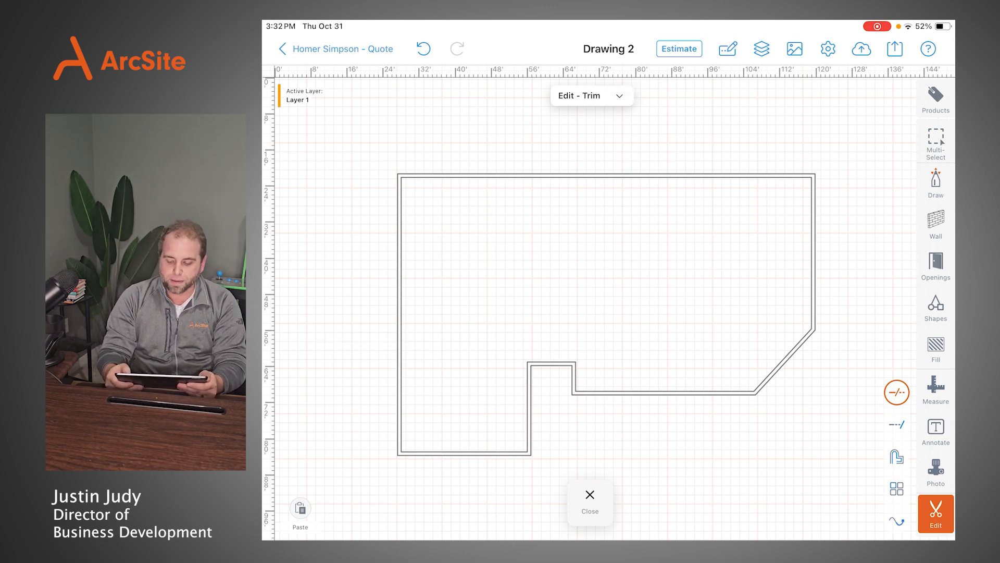
Close the Edit tool after joining the corner walls
{"action": "left_click", "coordinate": [935, 265]}
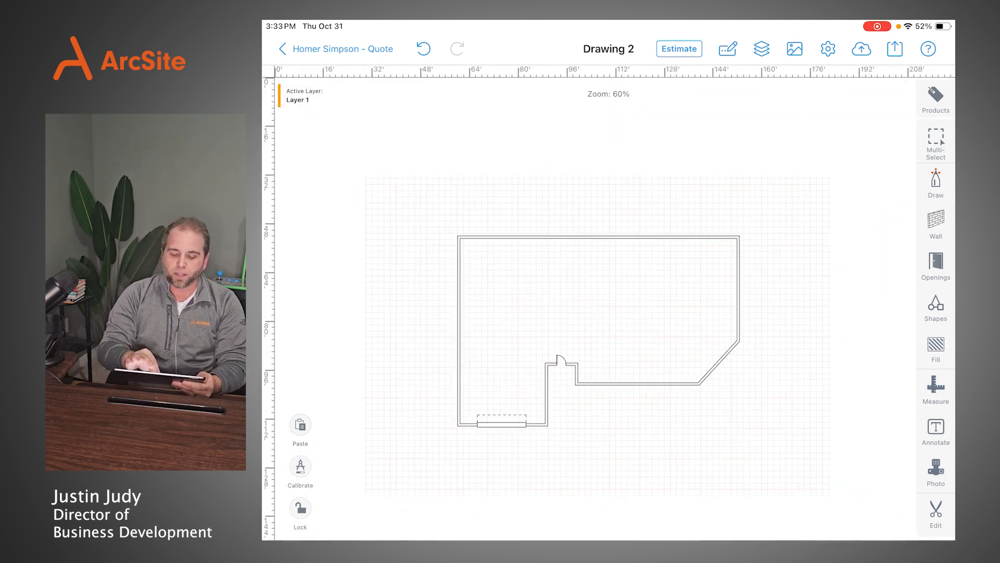
Cycle the Draw tool through its shape modes and settle on Freehand Forms
{"action": "scroll", "scroll_direction": "down", "scroll_amount": 3}
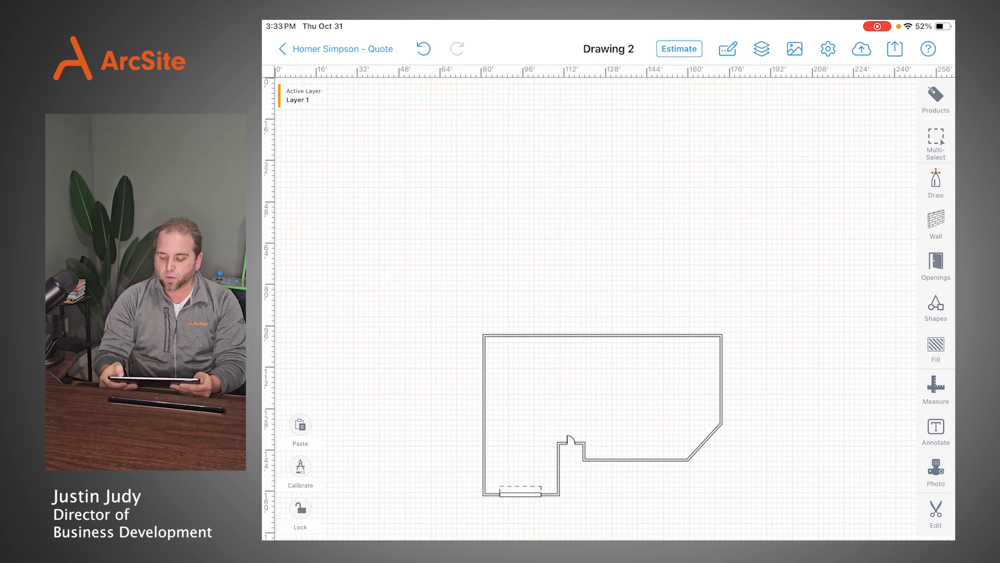
{"action": "left_click", "coordinate": [935, 183]}
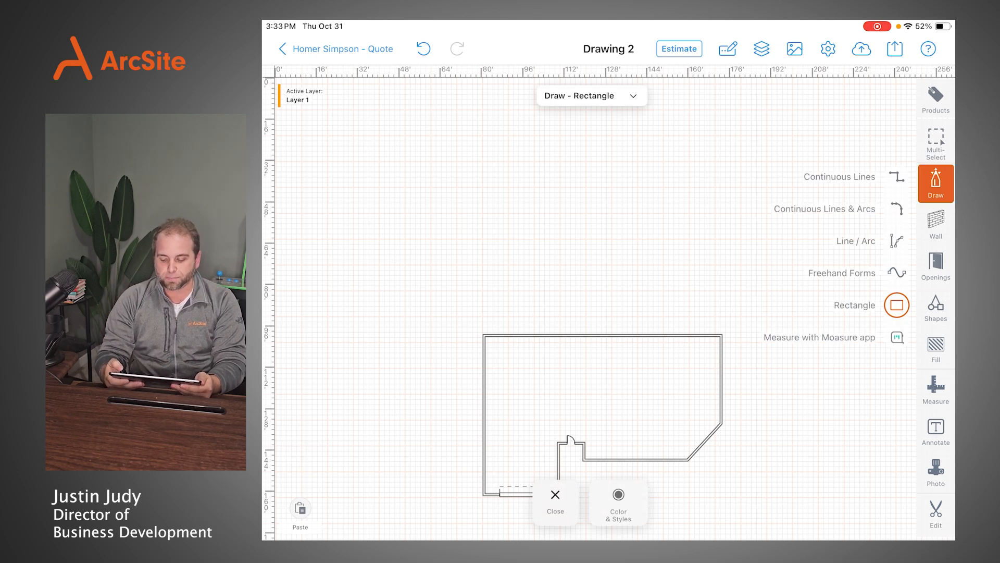
{"action": "left_click", "coordinate": [896, 176]}
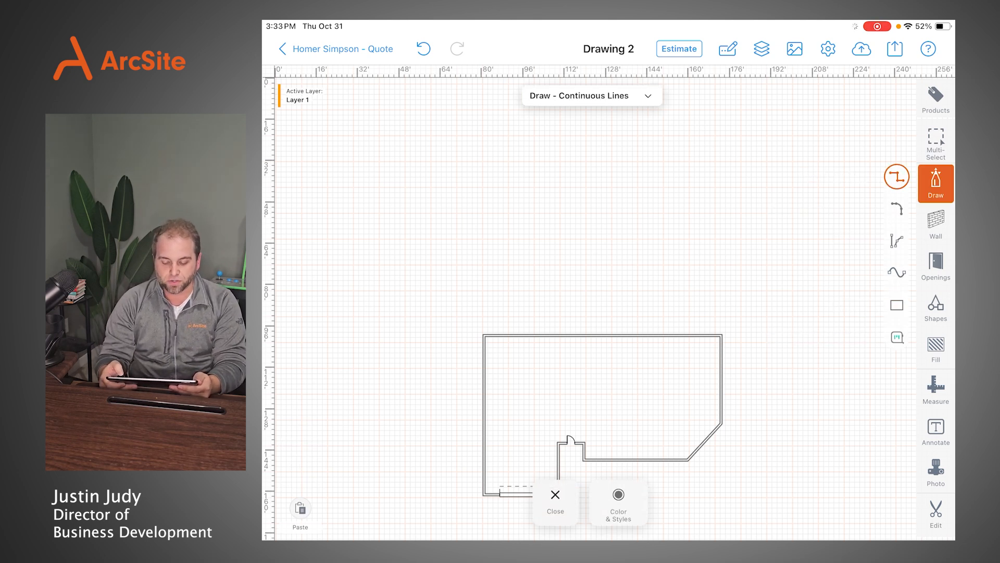
{"action": "left_click", "coordinate": [896, 241]}
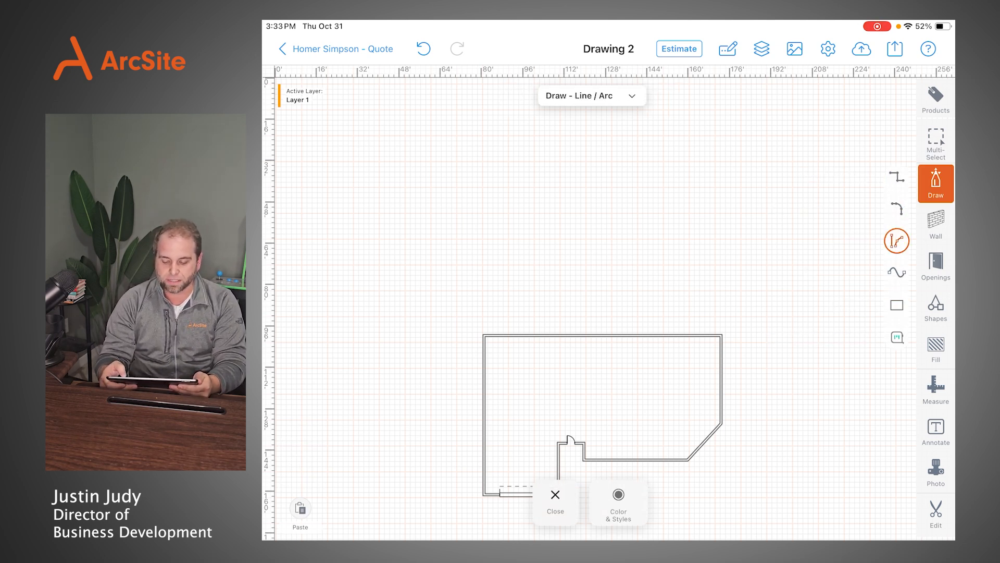
{"action": "left_click", "coordinate": [897, 273]}
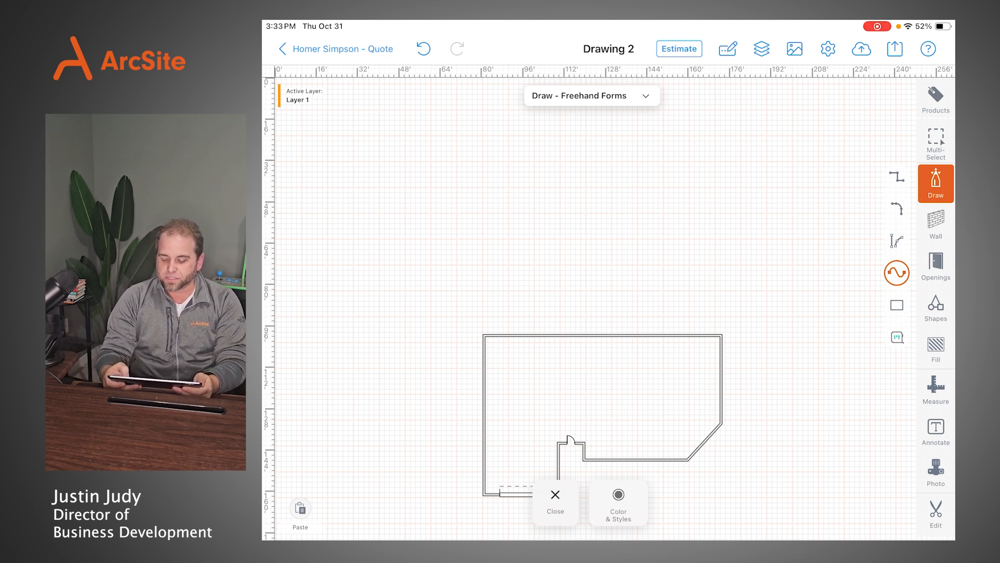
{"action": "left_click", "coordinate": [554, 500]}
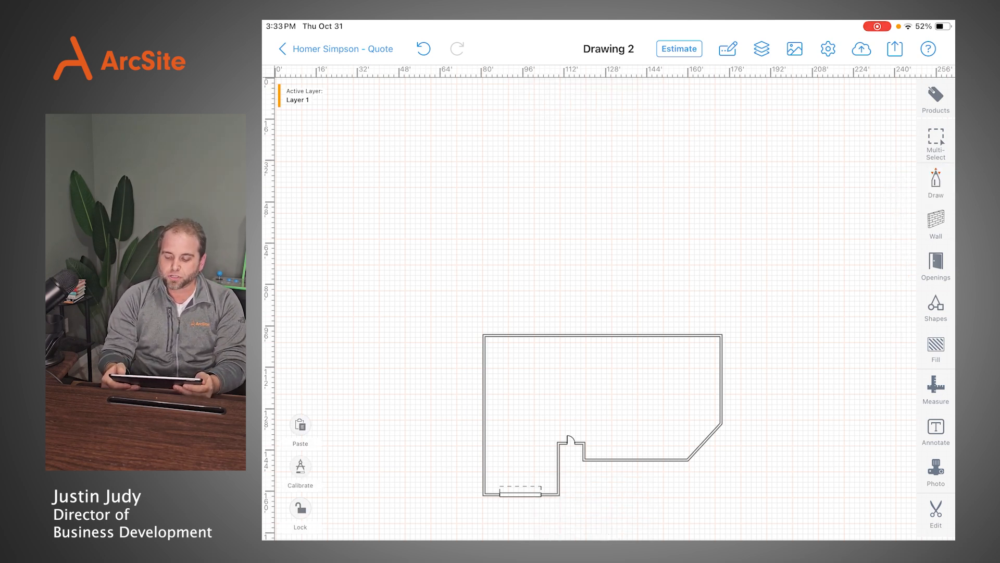
{"action": "left_click", "coordinate": [936, 183]}
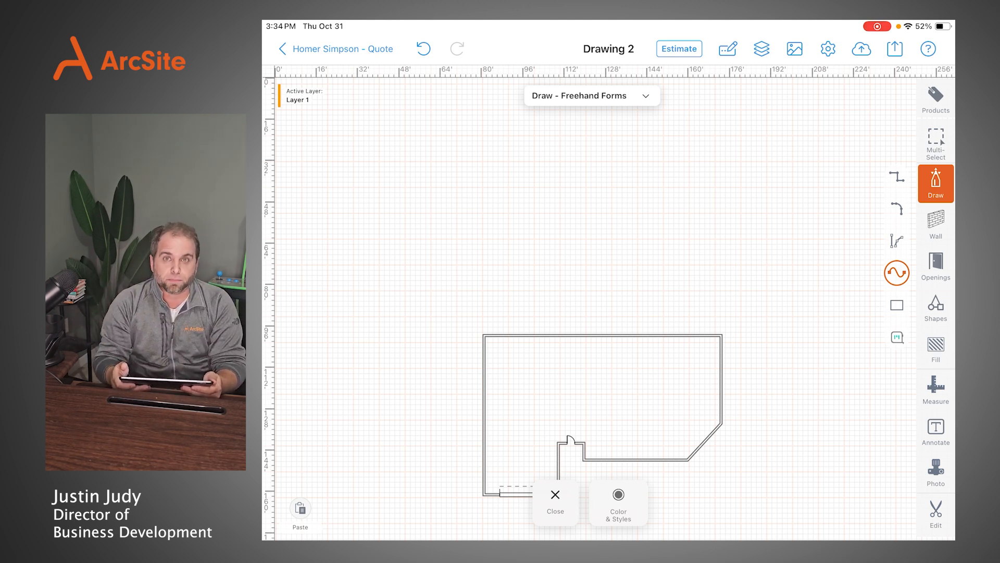
Search Products for 'Turf' and draw a dashed Perimeter boundary around the outline
{"action": "left_click", "coordinate": [935, 98]}
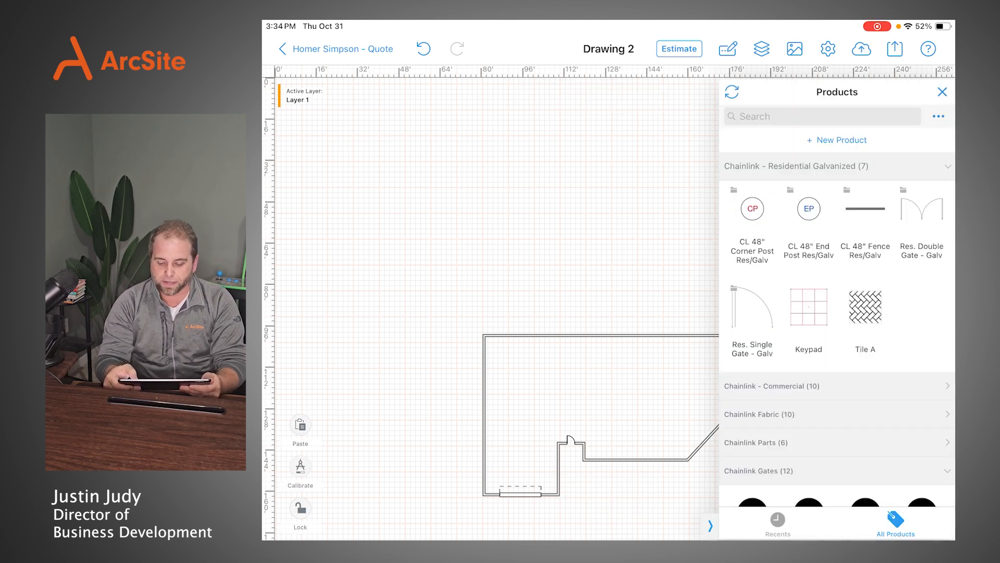
{"action": "type", "text": "Turf"}
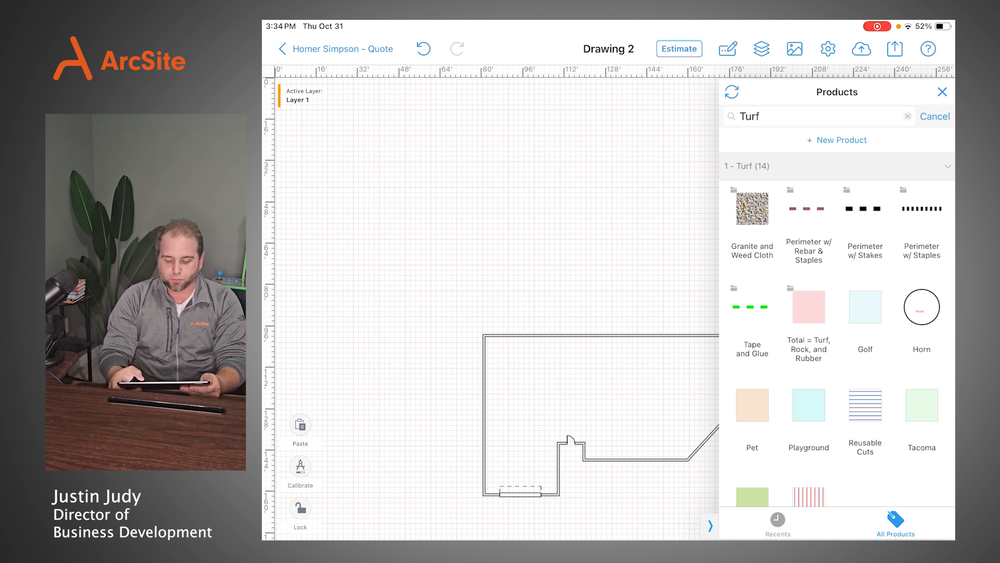
{"action": "left_click", "coordinate": [808, 207]}
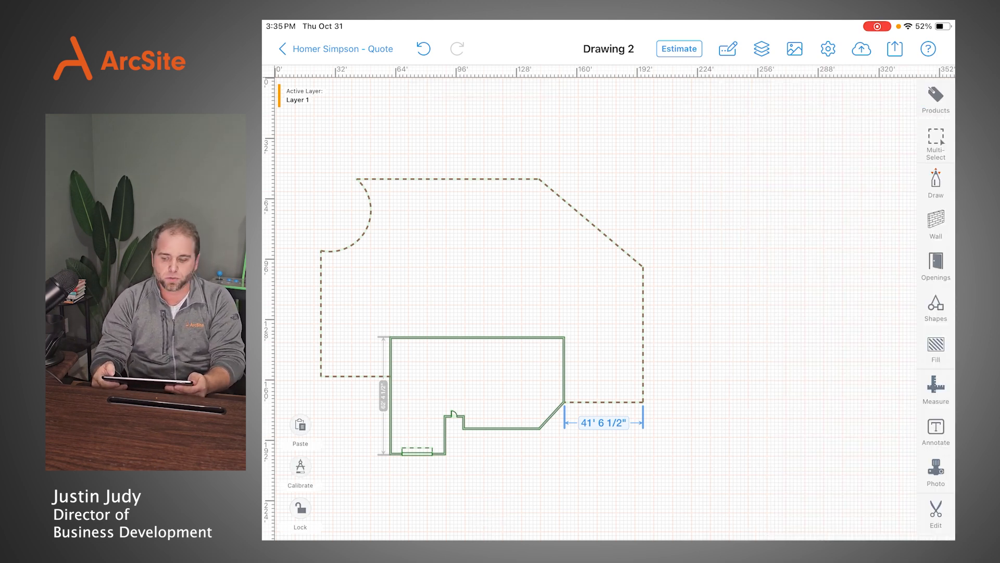
Place a 15-foot-wide rectangular Tacoma turf area across the top of the yard
{"action": "left_click", "coordinate": [935, 99]}
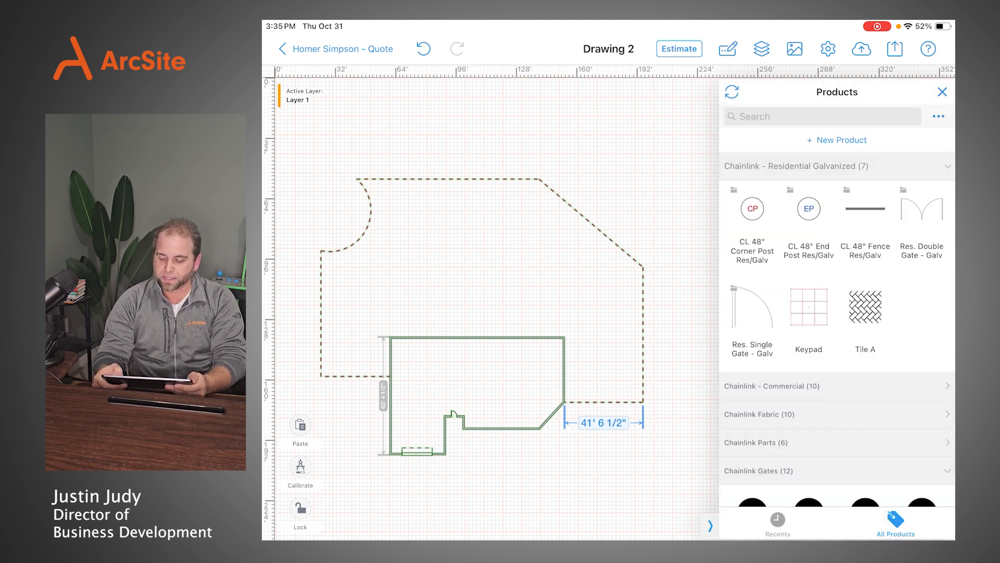
{"action": "type", "text": "Turf"}
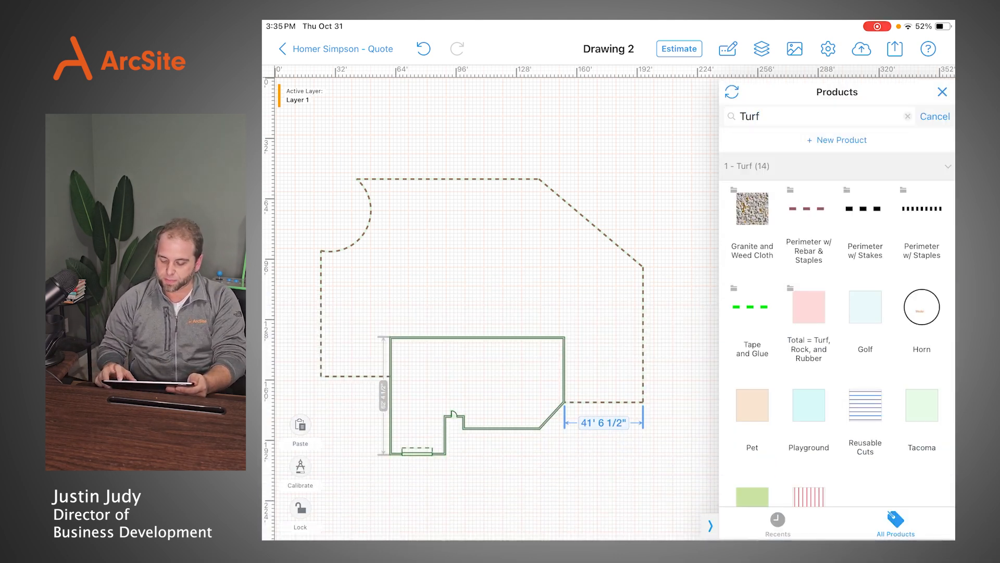
{"action": "left_click", "coordinate": [921, 343]}
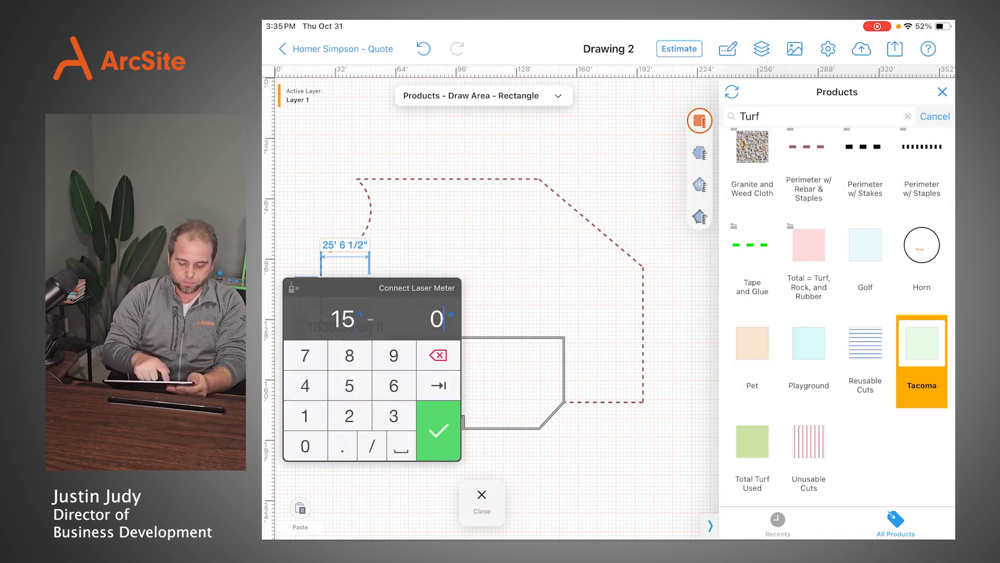
{"action": "left_click", "coordinate": [438, 430]}
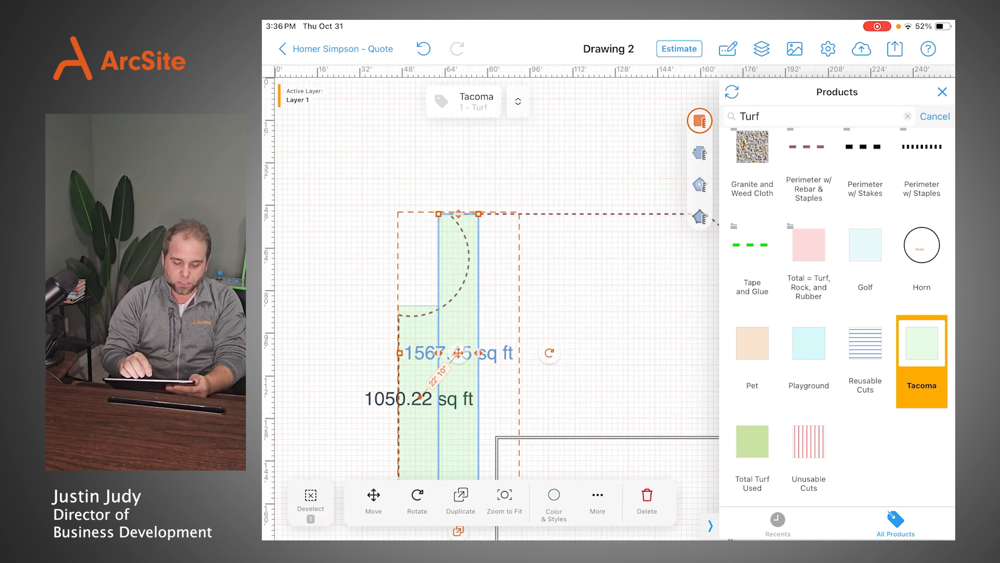
Place duplicated Tacoma turf strips side by side across the upper yard, each showing square footage
{"action": "scroll", "scroll_direction": "down", "scroll_amount": 3}
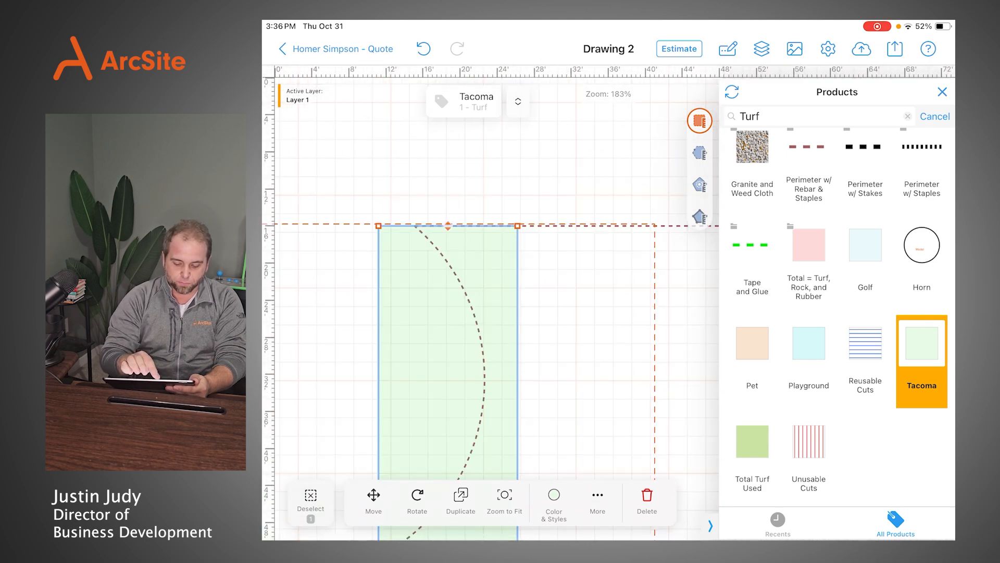
{"action": "scroll", "scroll_direction": "down", "scroll_amount": 3}
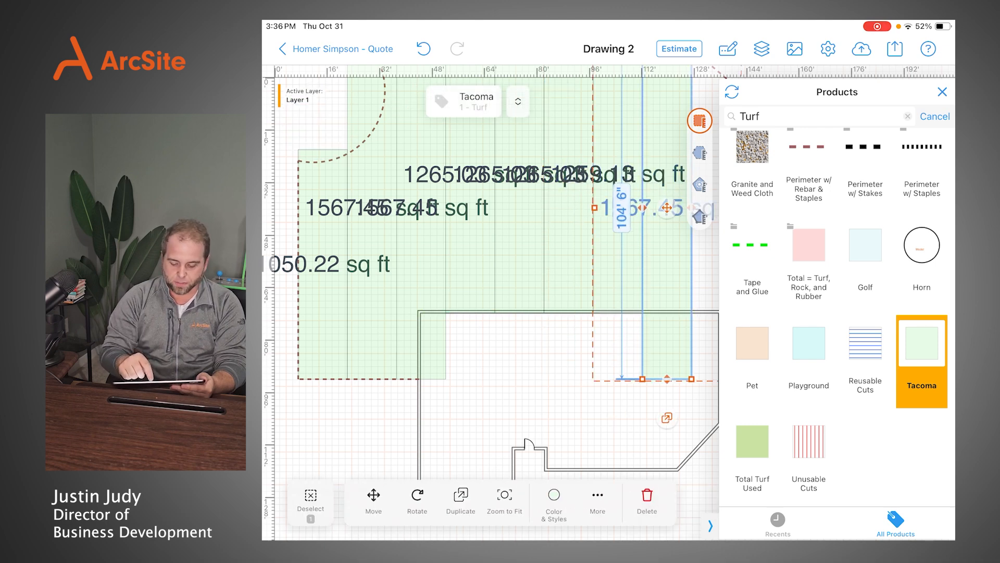
{"action": "scroll", "scroll_direction": "down", "scroll_amount": 3}
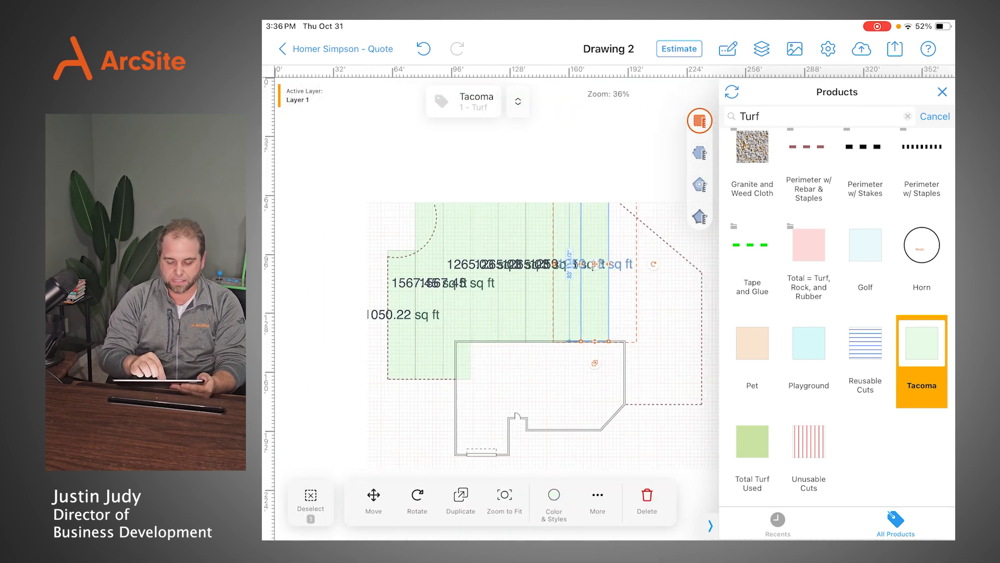
Stretch the rightmost Tacoma strip down beside the house to the yard boundary
{"action": "left_click", "coordinate": [935, 116]}
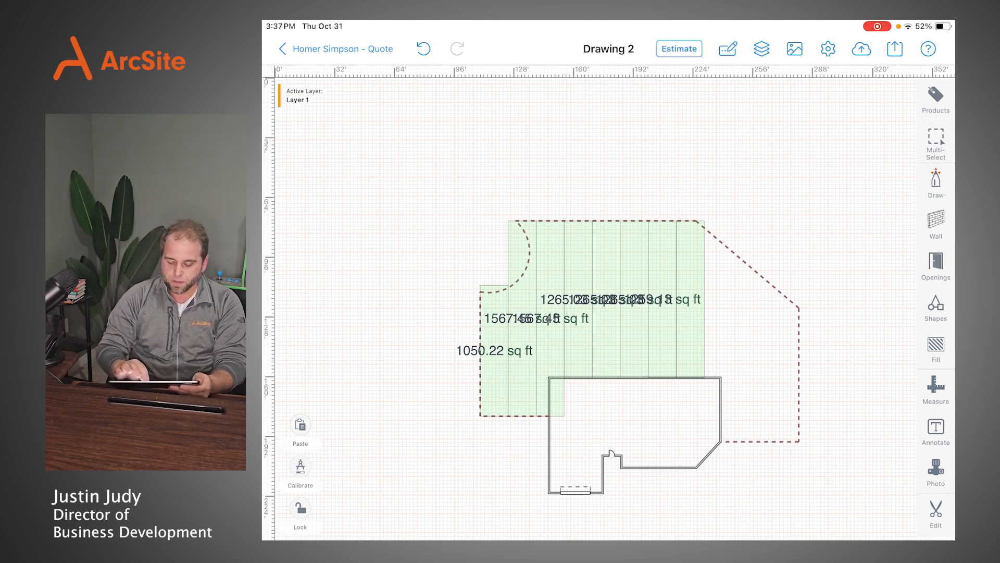
{"action": "left_click", "coordinate": [718, 299]}
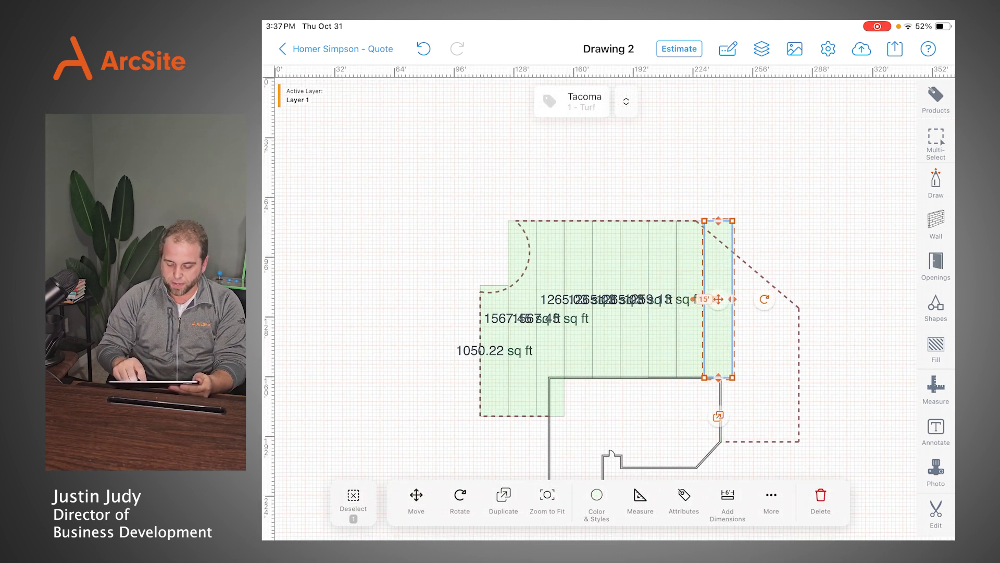
{"action": "scroll", "scroll_direction": "down", "scroll_amount": 3}
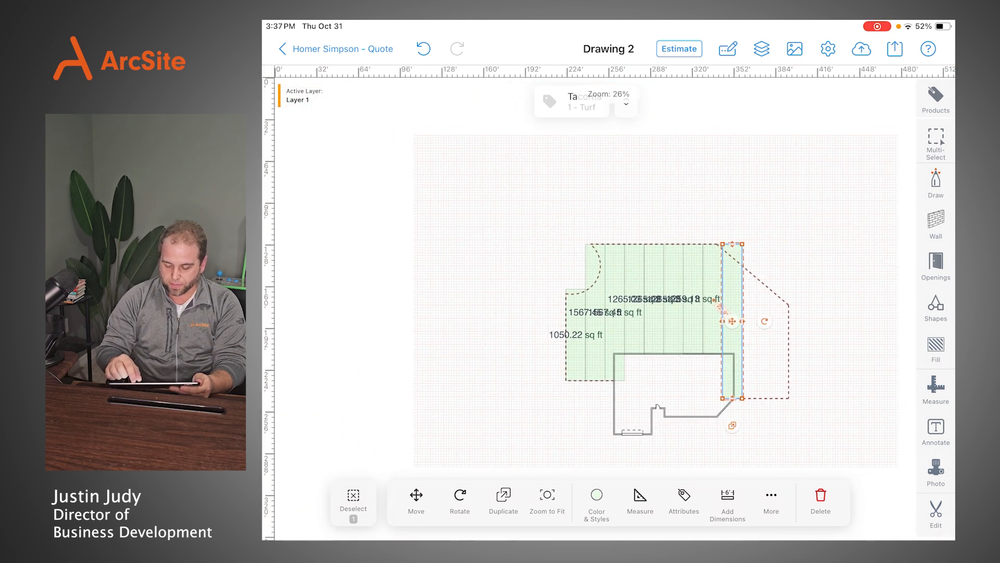
{"action": "left_click_drag", "start_coordinate": [741, 321], "coordinate": [756, 320]}
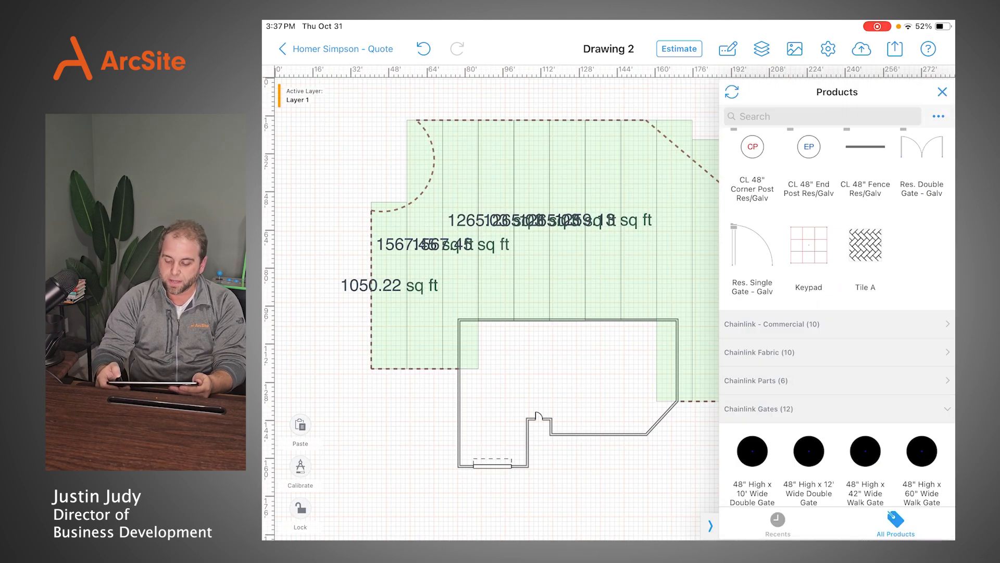
Add Tape and Glue seam lines and dimensioned stepped Tacoma strips on the right side
{"action": "type", "text": "Tu"}
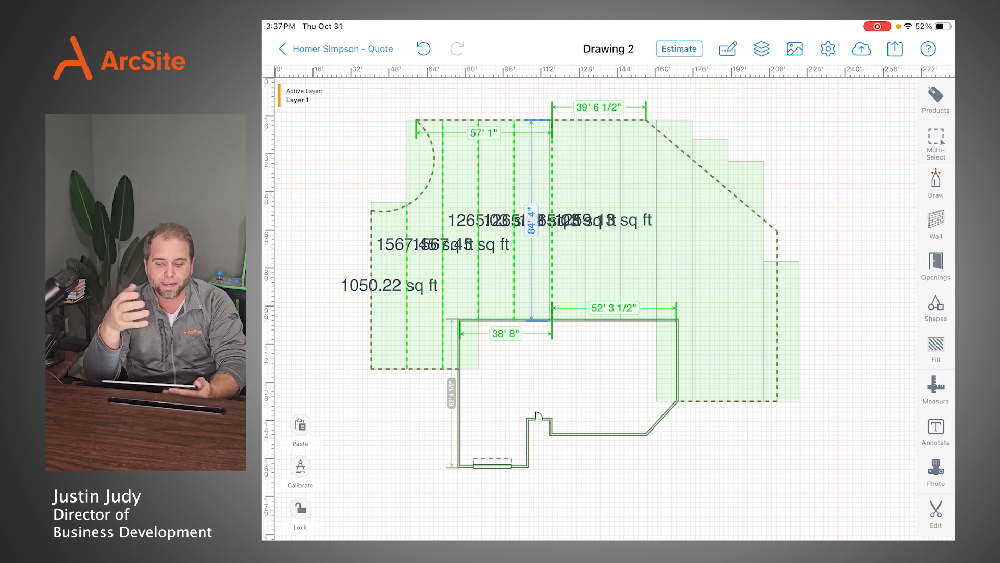
Create the 'underlayment' layer as the active layer and lock Layer 1
{"action": "left_click", "coordinate": [761, 49]}
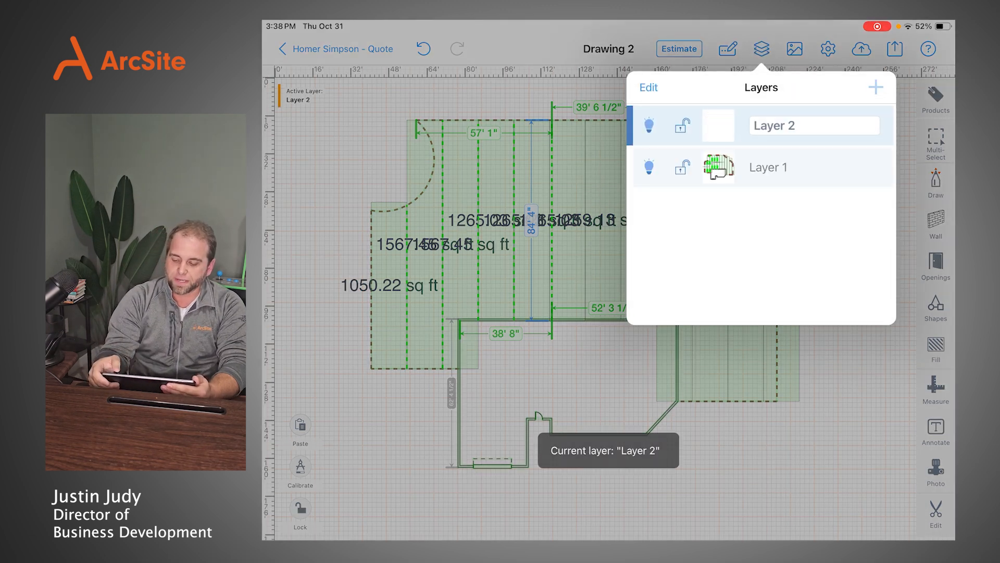
{"action": "type", "text": "un"}
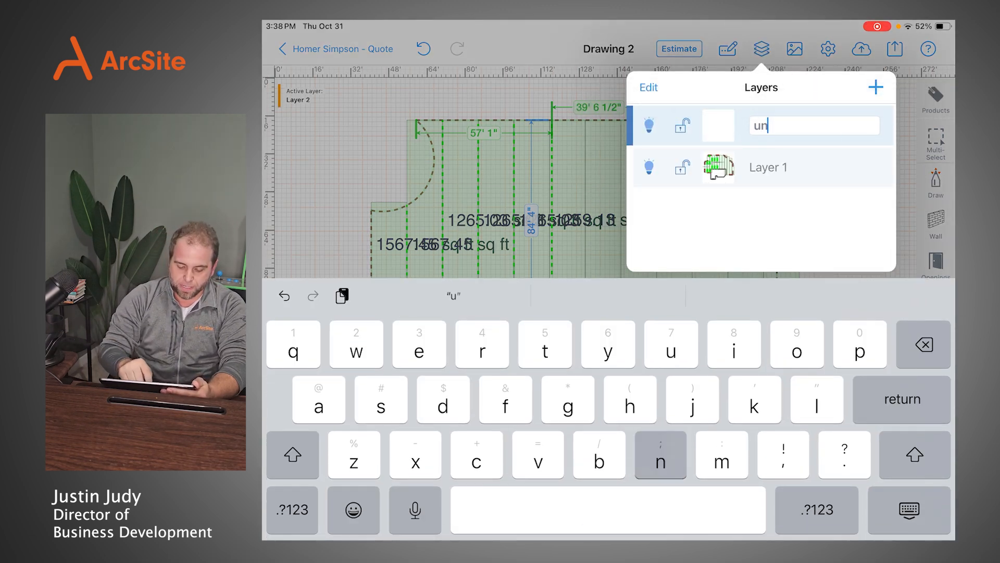
{"action": "type", "text": "derlayment"}
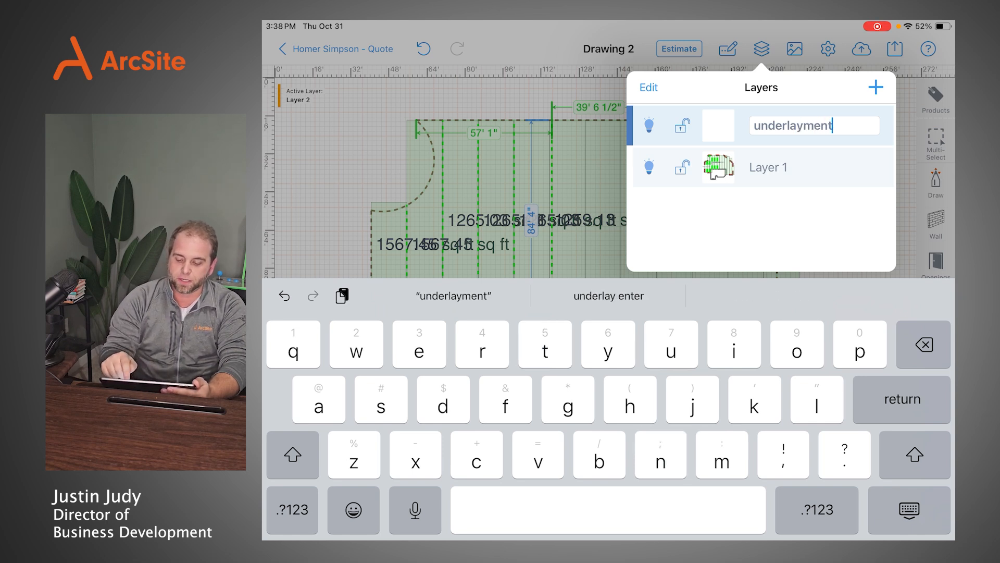
{"action": "key", "text": "return"}
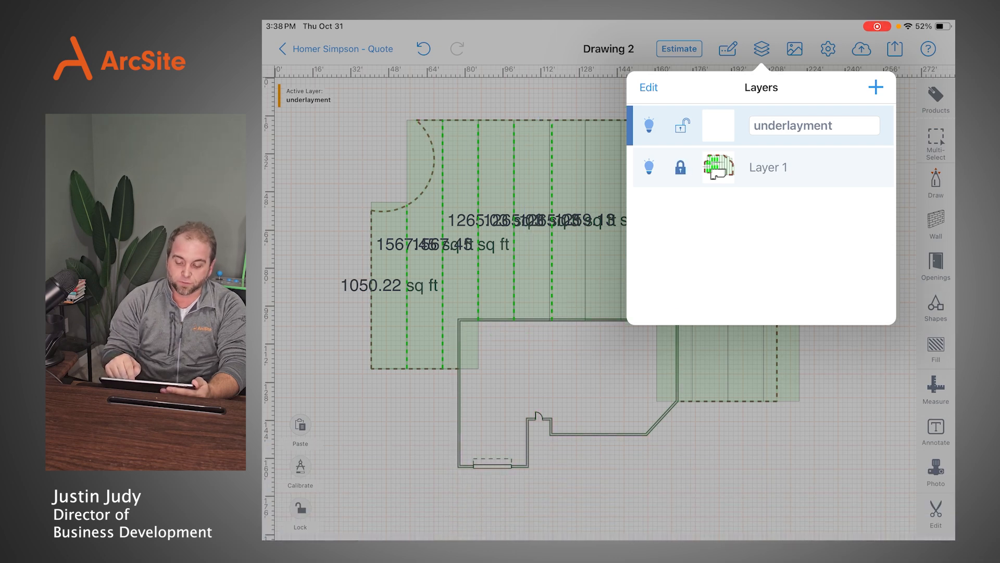
{"action": "left_click", "coordinate": [761, 48]}
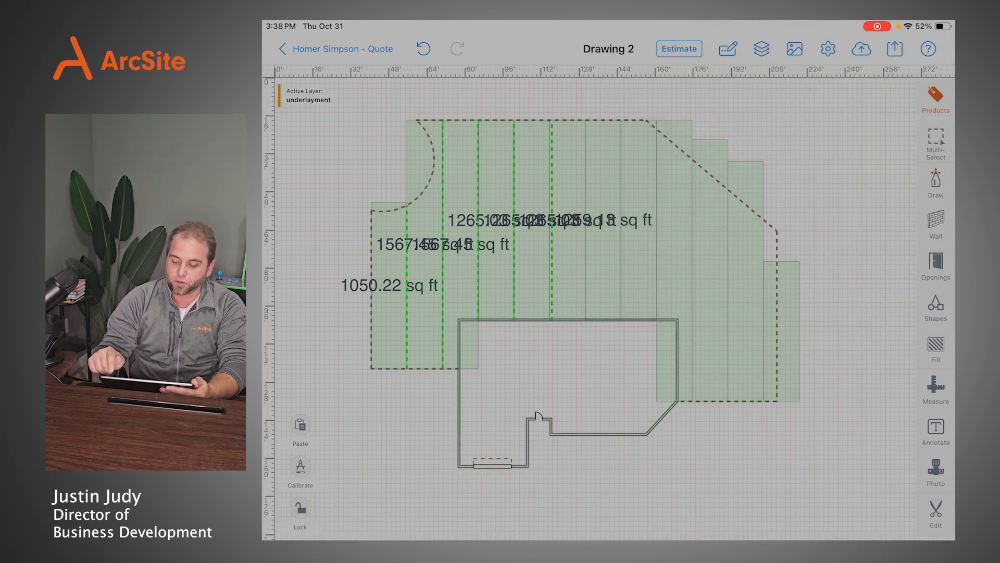
Draw a Granite and Weed Cloth rectangle over the angled right-side yard area
{"action": "type", "text": "urf"}
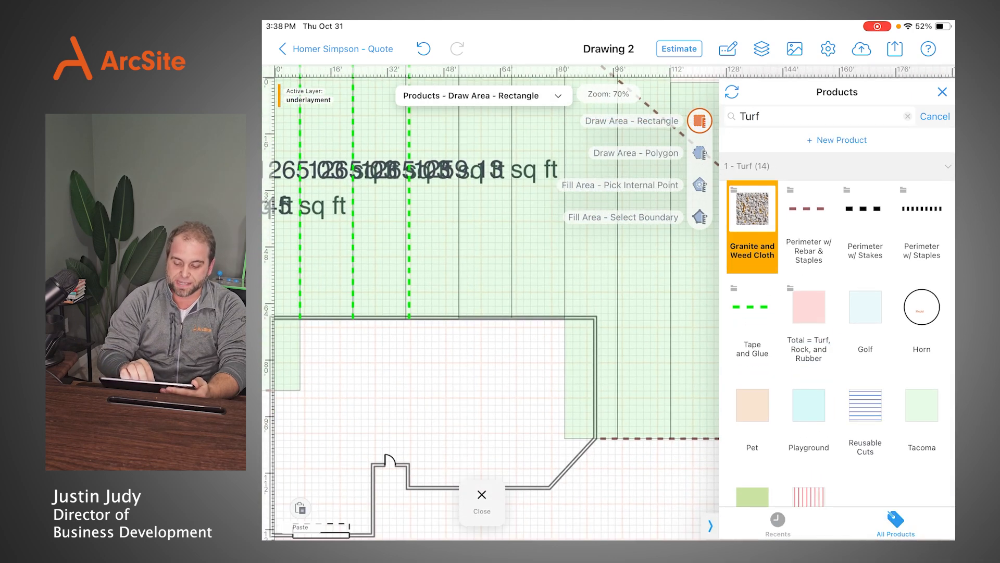
{"action": "left_click", "coordinate": [620, 185]}
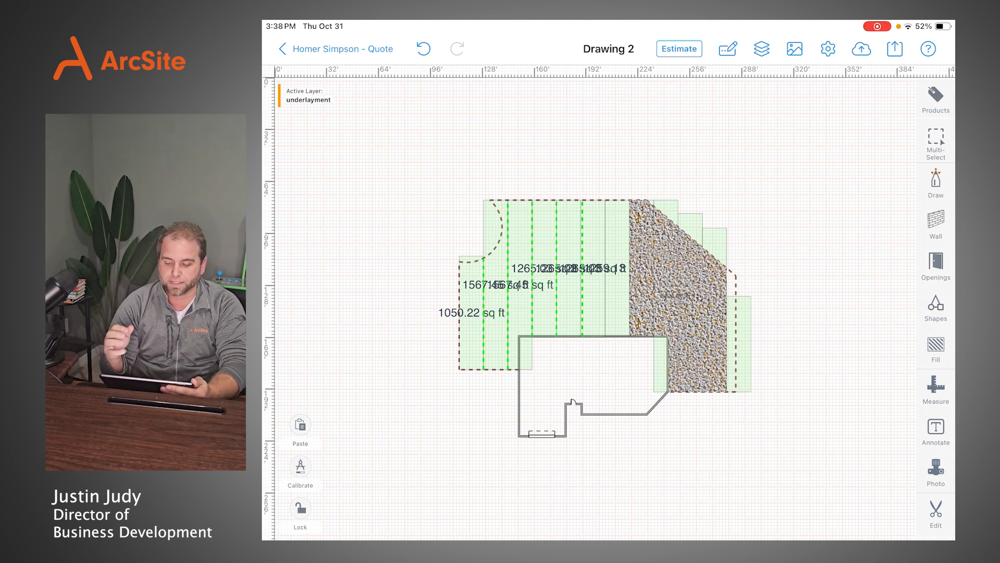
Hide the underlayment layer with its bulb and make Layer 1 active
{"action": "left_click", "coordinate": [761, 48]}
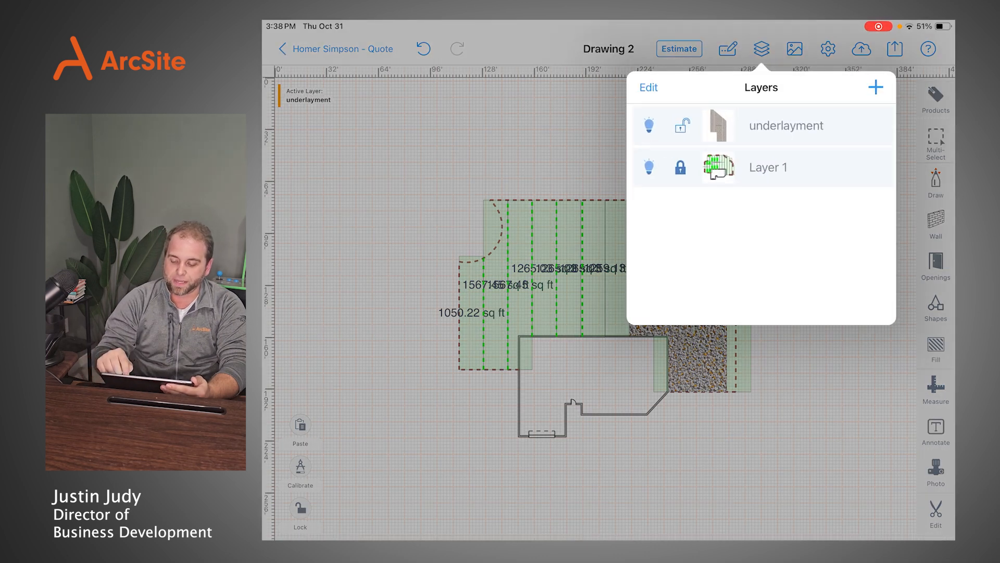
{"action": "left_click", "coordinate": [768, 168]}
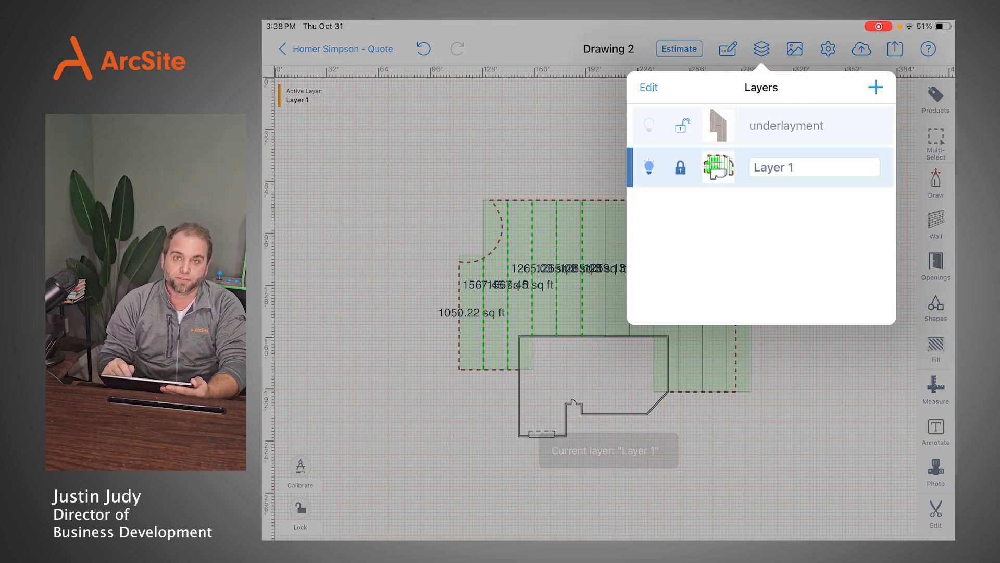
{"action": "left_click", "coordinate": [680, 125]}
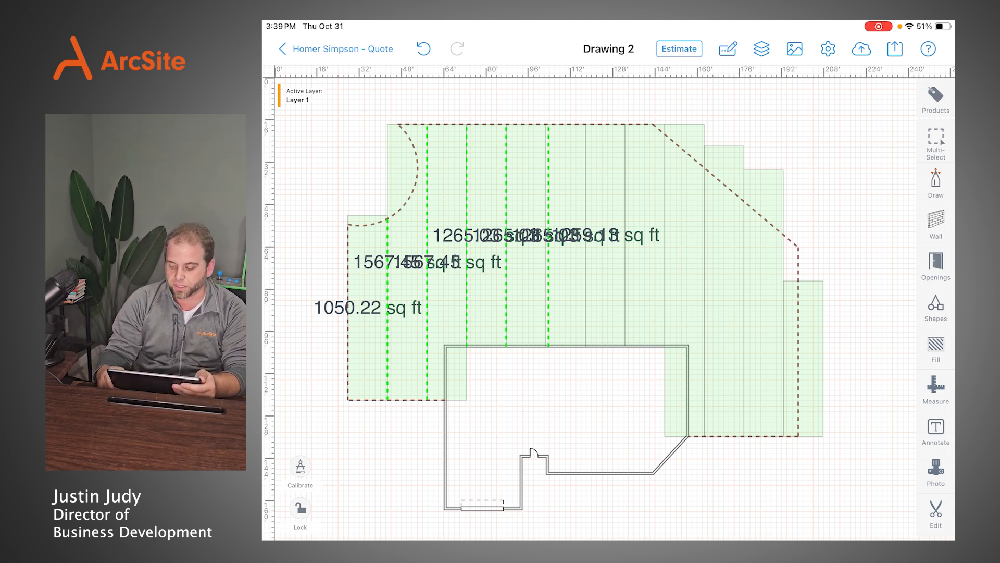
Unlock Layer 1 and attach the backyard lawn photo from Favorites to Drawing 2
{"action": "left_click", "coordinate": [935, 472]}
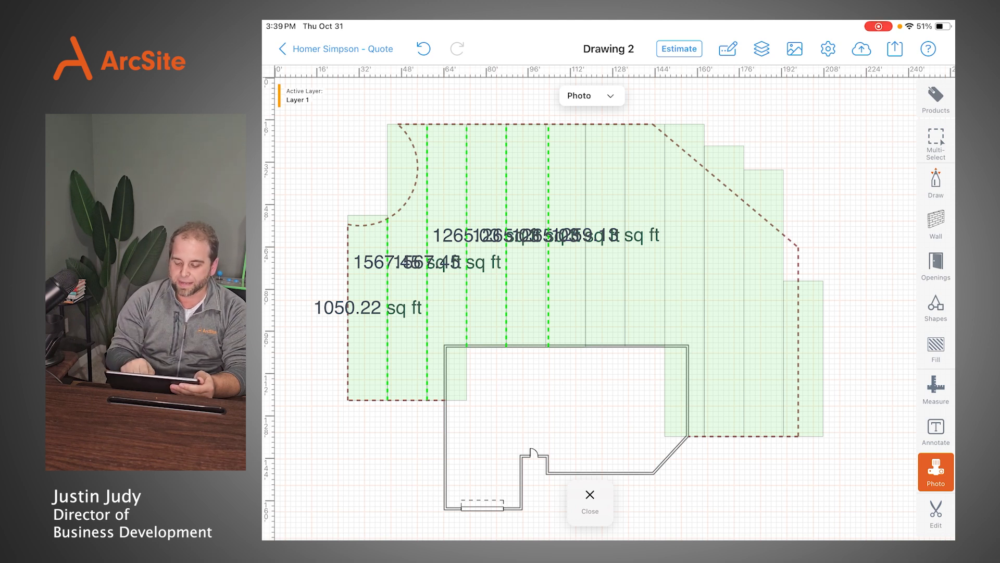
{"action": "left_click", "coordinate": [935, 471]}
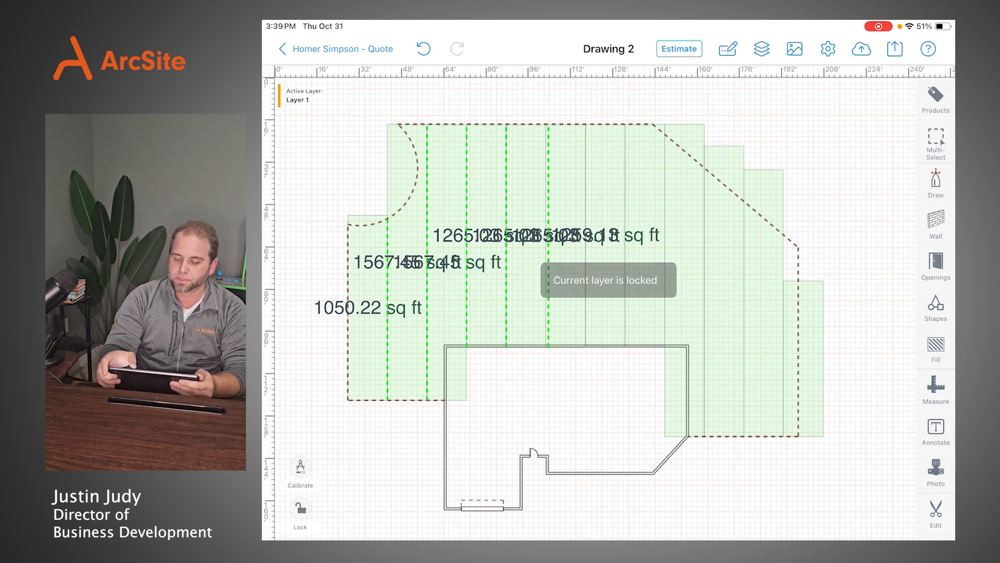
{"action": "left_click", "coordinate": [762, 49]}
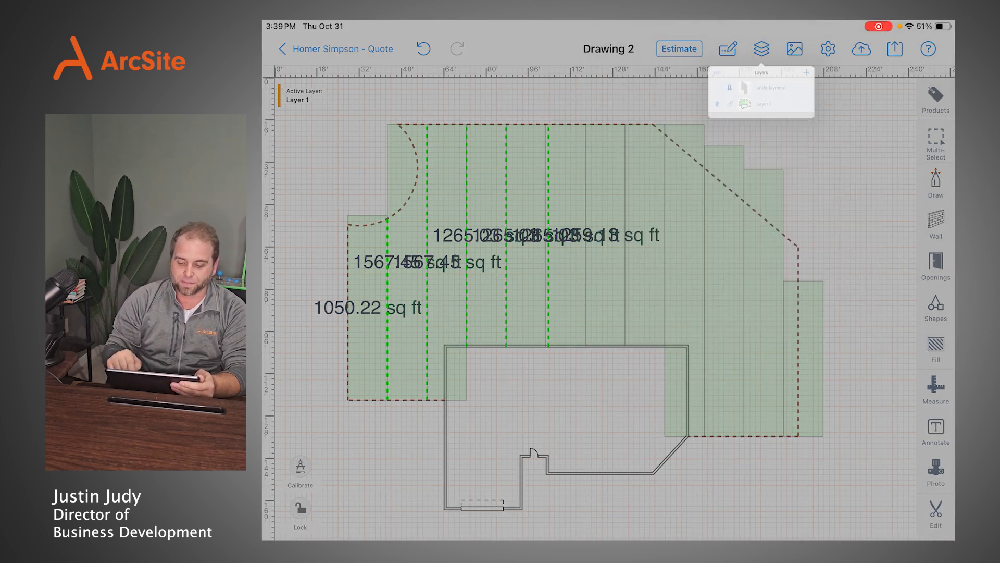
{"action": "left_click", "coordinate": [935, 472]}
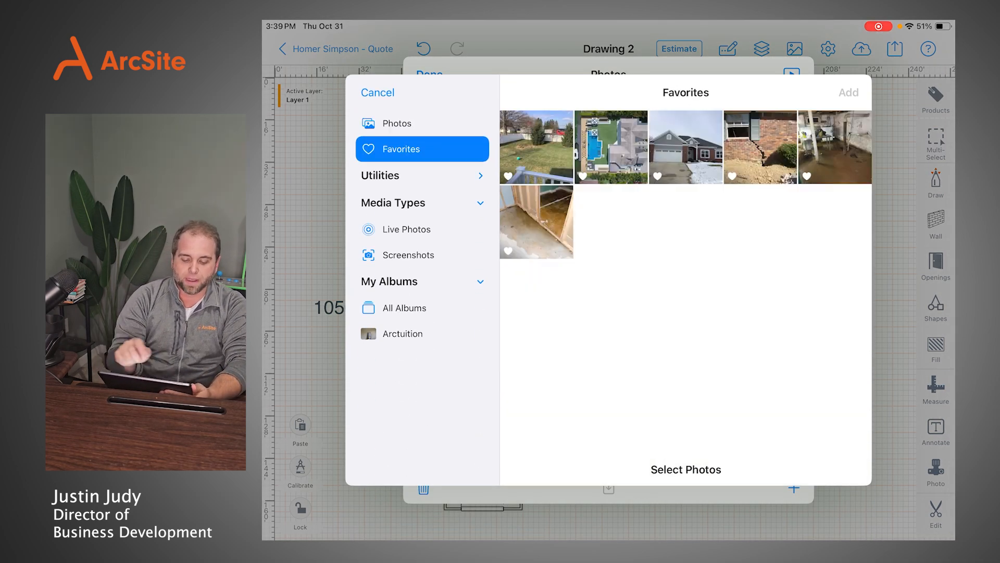
{"action": "left_click", "coordinate": [536, 147]}
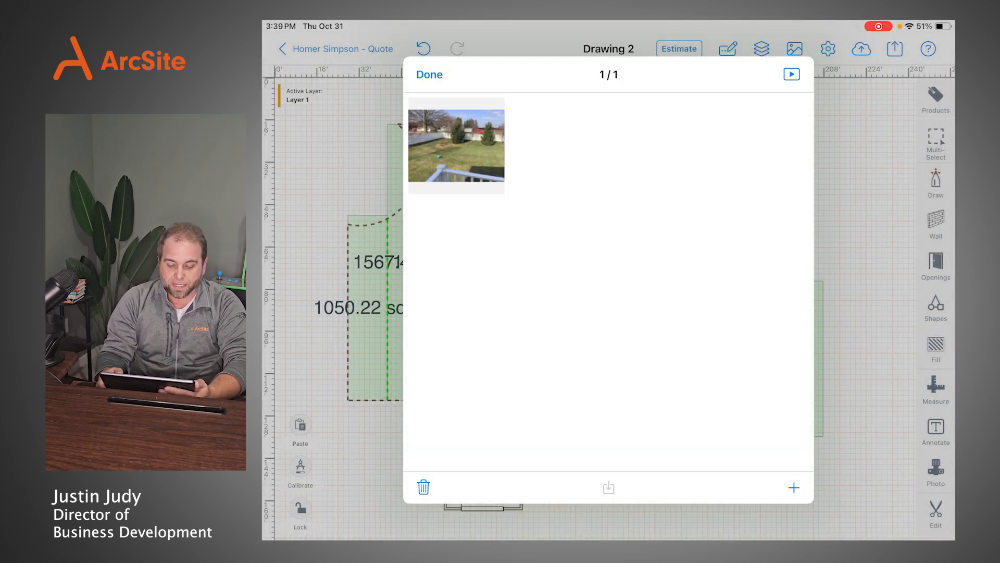
{"action": "left_click", "coordinate": [455, 145]}
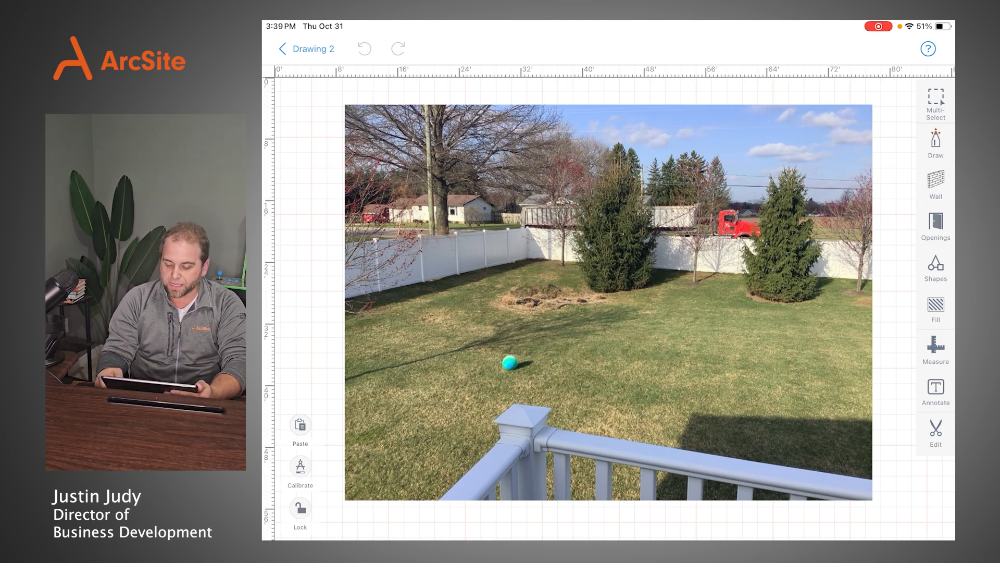
Add a 'Waste area' callout annotation to the backyard photo
{"action": "left_click", "coordinate": [935, 390]}
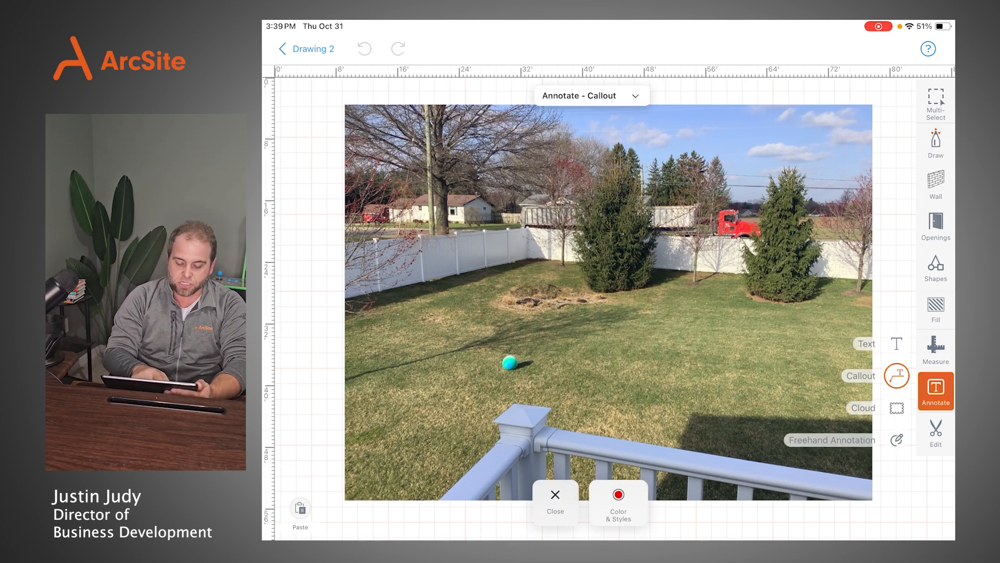
{"action": "type", "text": "Waste are"}
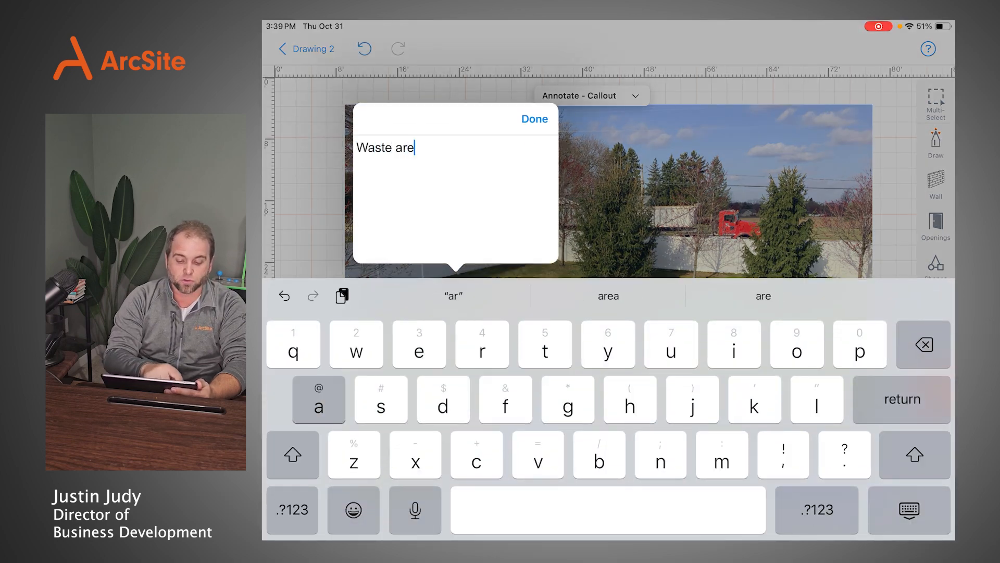
{"action": "left_click", "coordinate": [535, 119]}
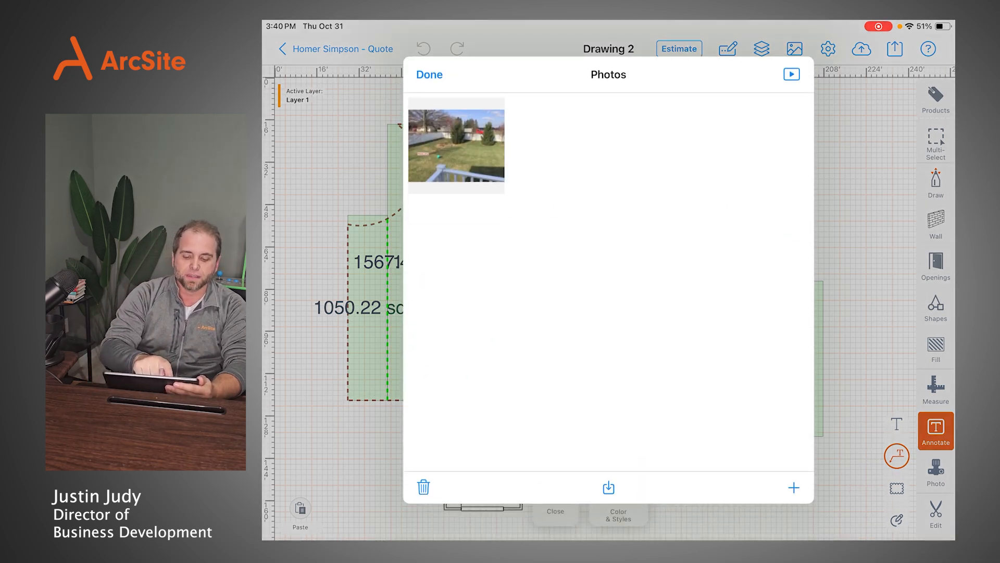
Review the Photos panel's add options, then return to the site plan with its legend
{"action": "left_click", "coordinate": [428, 75]}
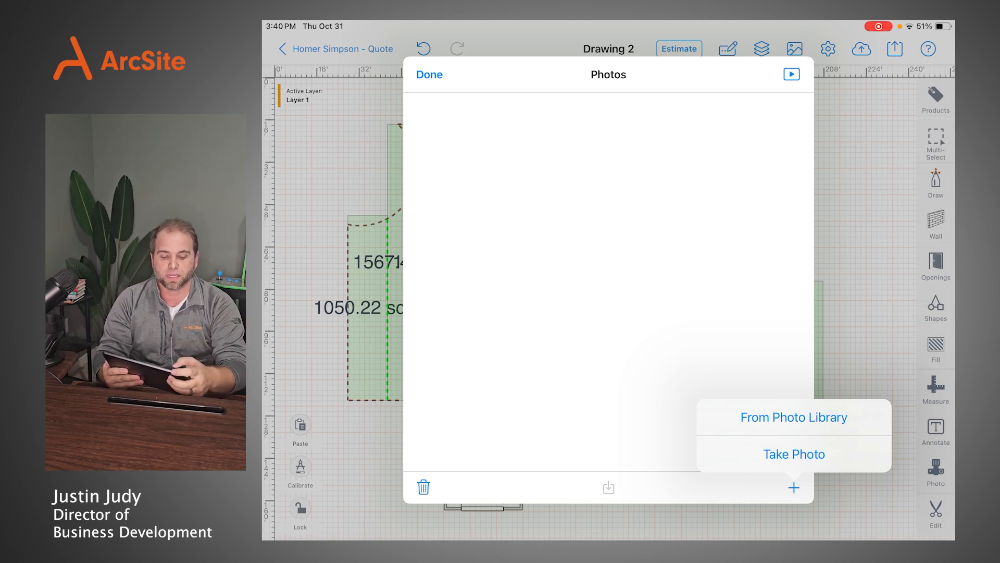
{"action": "left_click", "coordinate": [794, 488]}
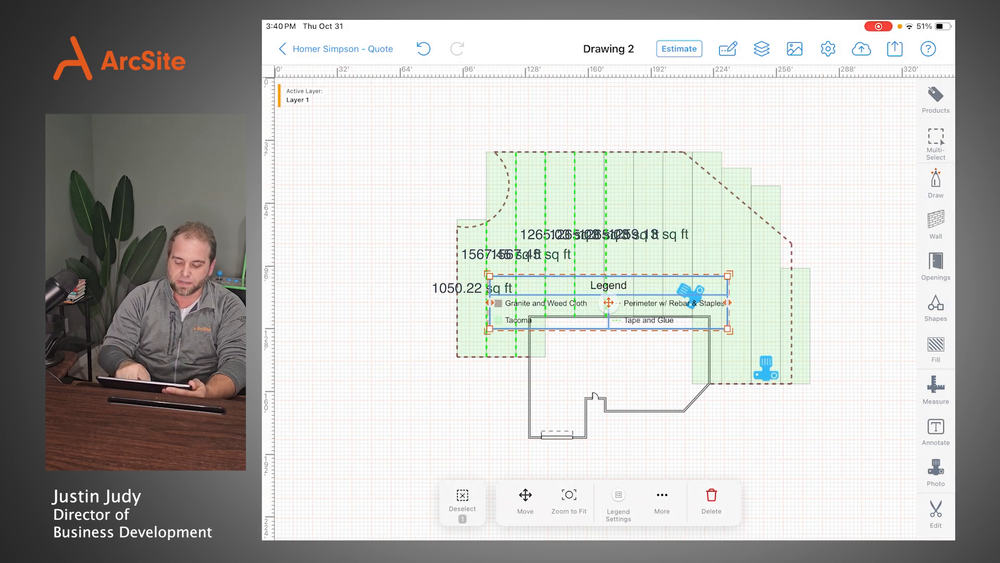
Drag the product legend below the house outline toward the lower right
{"action": "left_click_drag", "start_coordinate": [608, 303], "coordinate": [769, 464]}
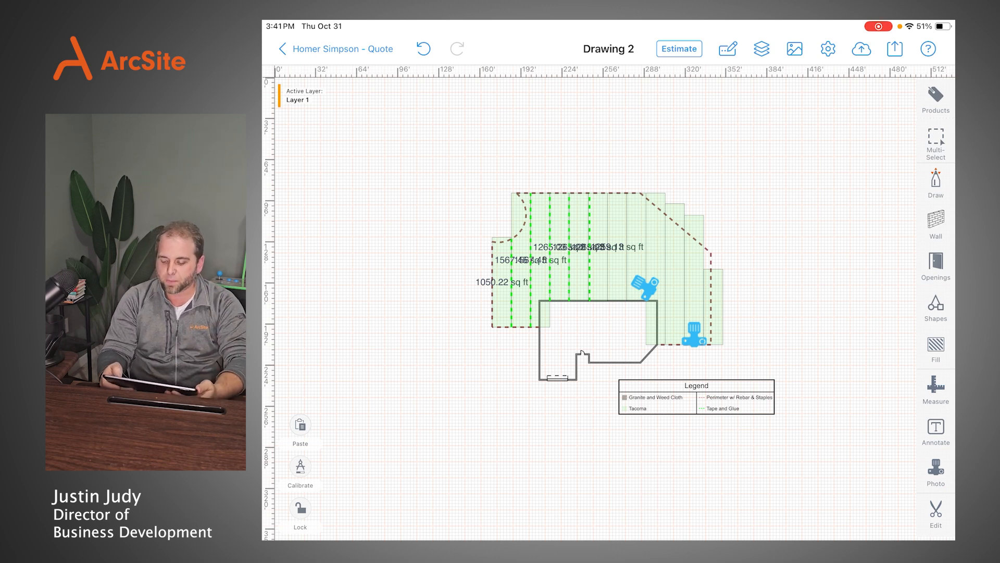
Place the custom title block with quote 0986 and date 10/31/24, legend moved above it
{"action": "left_click", "coordinate": [936, 307]}
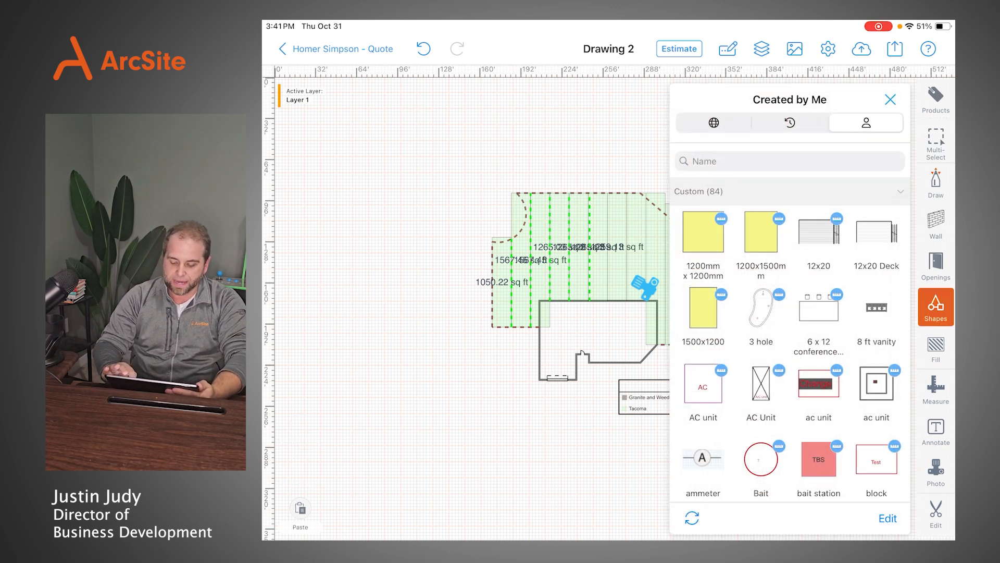
{"action": "scroll", "scroll_direction": "down", "scroll_amount": 3}
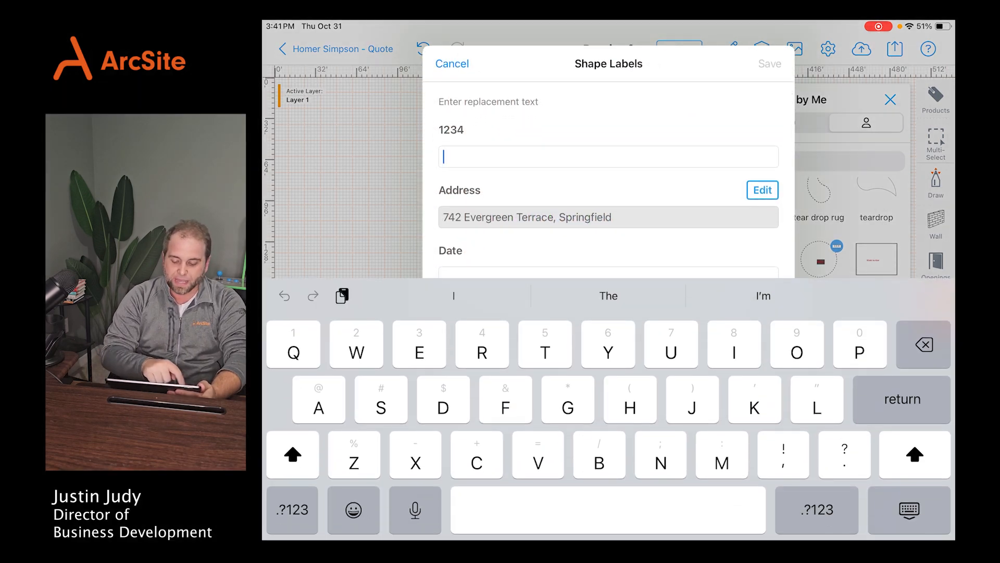
{"action": "type", "text": "0986"}
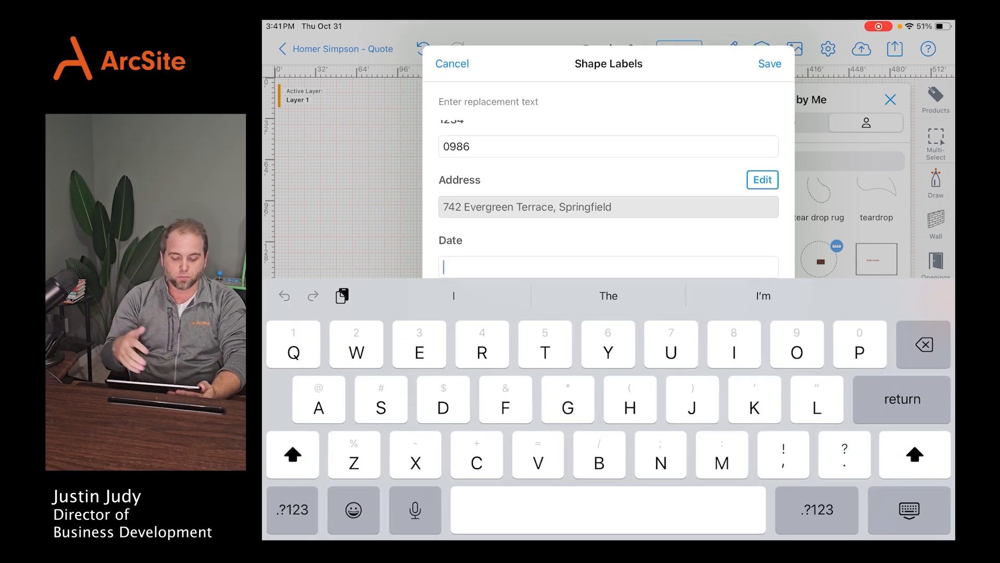
{"action": "left_click", "coordinate": [292, 509]}
{"action": "type", "text": "10/"}
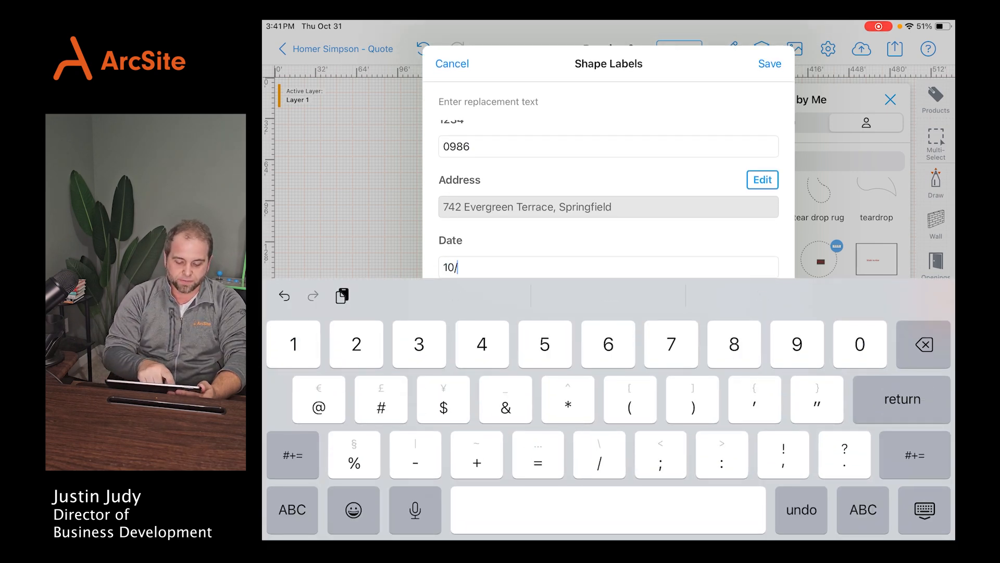
{"action": "type", "text": "31/24"}
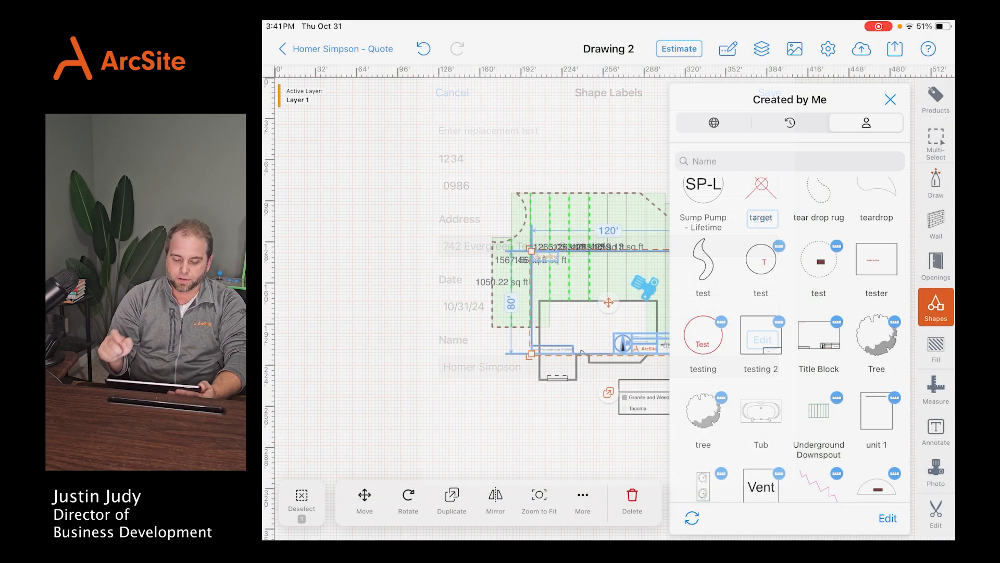
{"action": "left_click", "coordinate": [890, 100]}
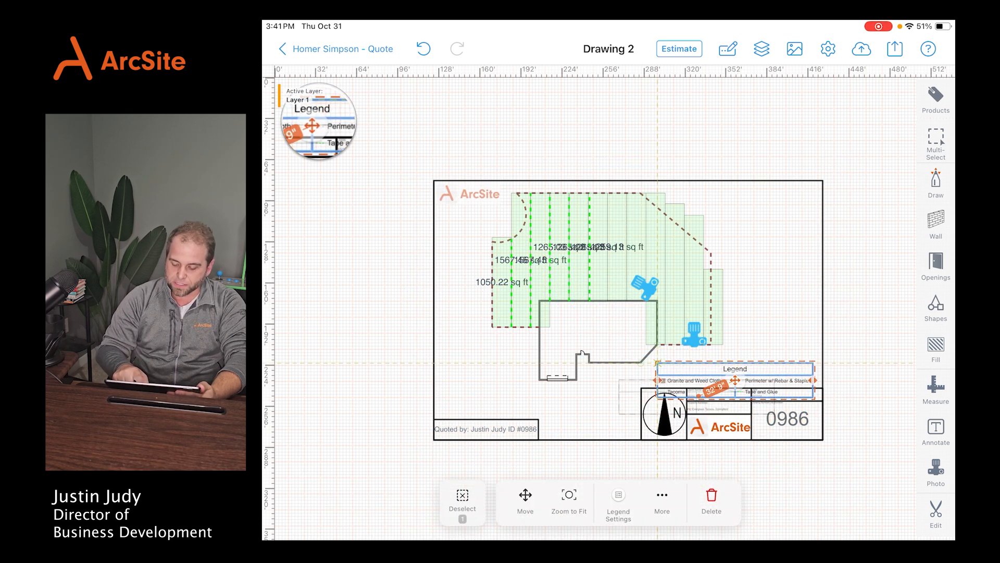
{"action": "left_click", "coordinate": [462, 502]}
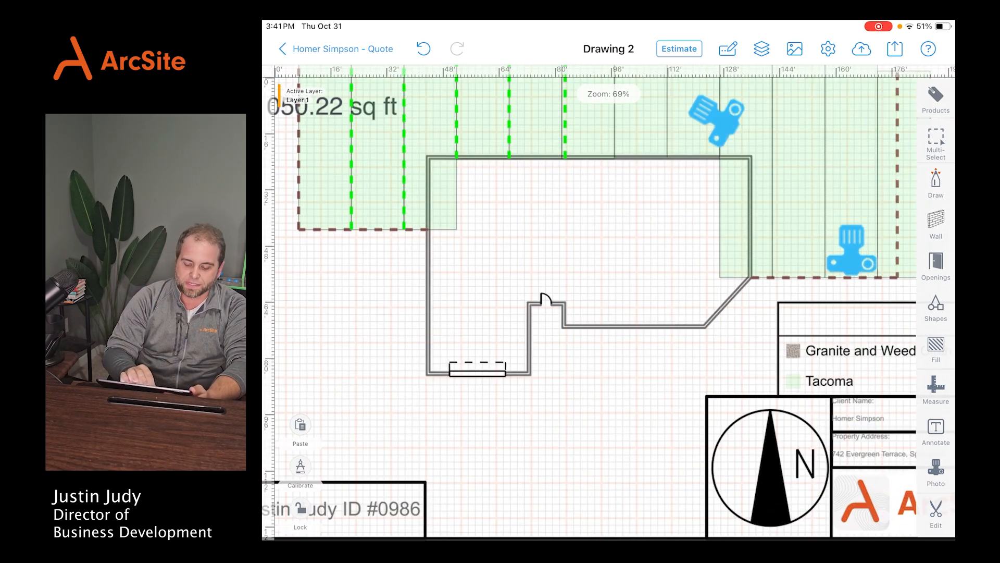
Sketch the walkway edges from the house door to the bottom border and trim excess lines
{"action": "left_click", "coordinate": [935, 184]}
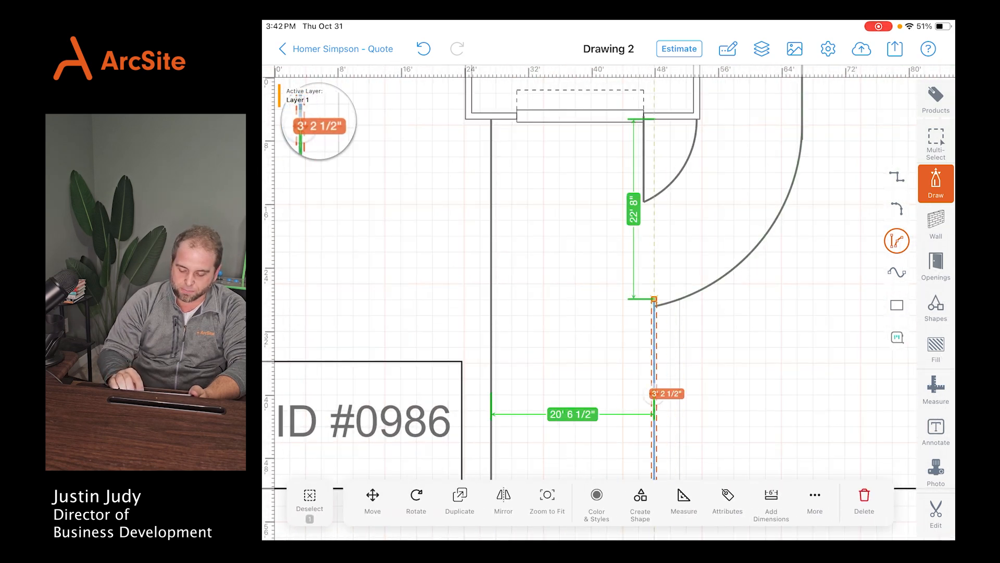
{"action": "left_click", "coordinate": [935, 513]}
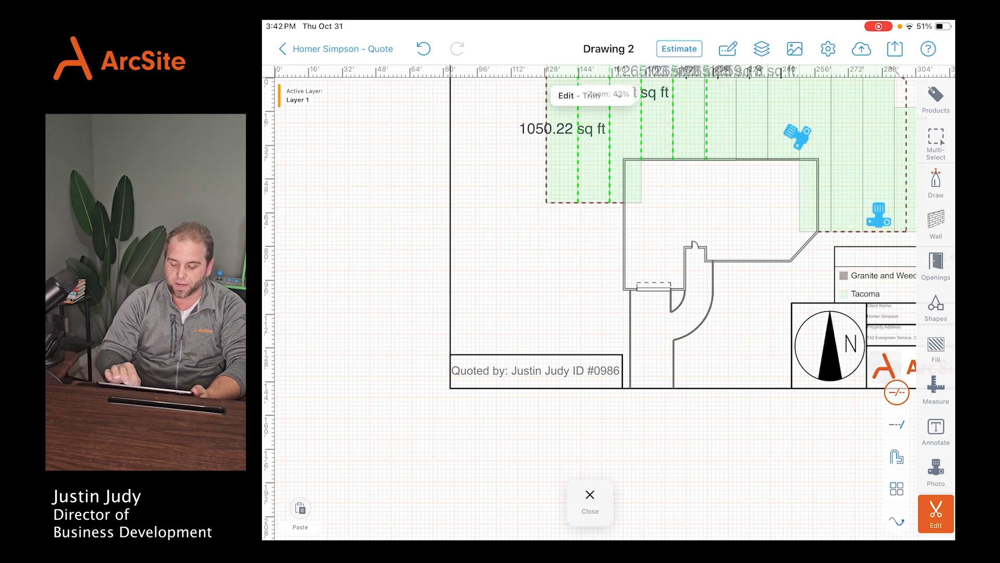
{"action": "left_click", "coordinate": [935, 348]}
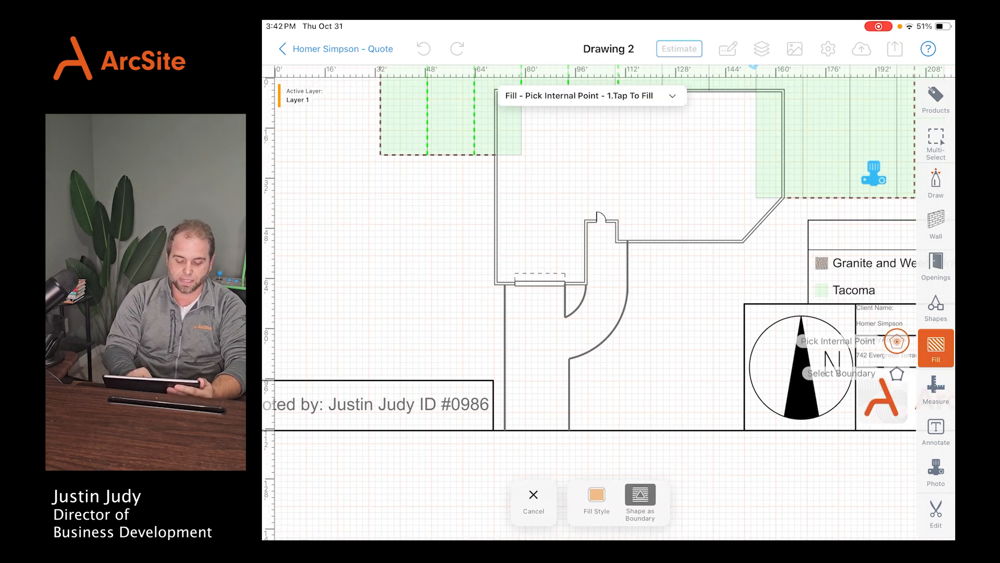
Apply a grey concrete fill inside the curved walkway outline
{"action": "left_click", "coordinate": [596, 500]}
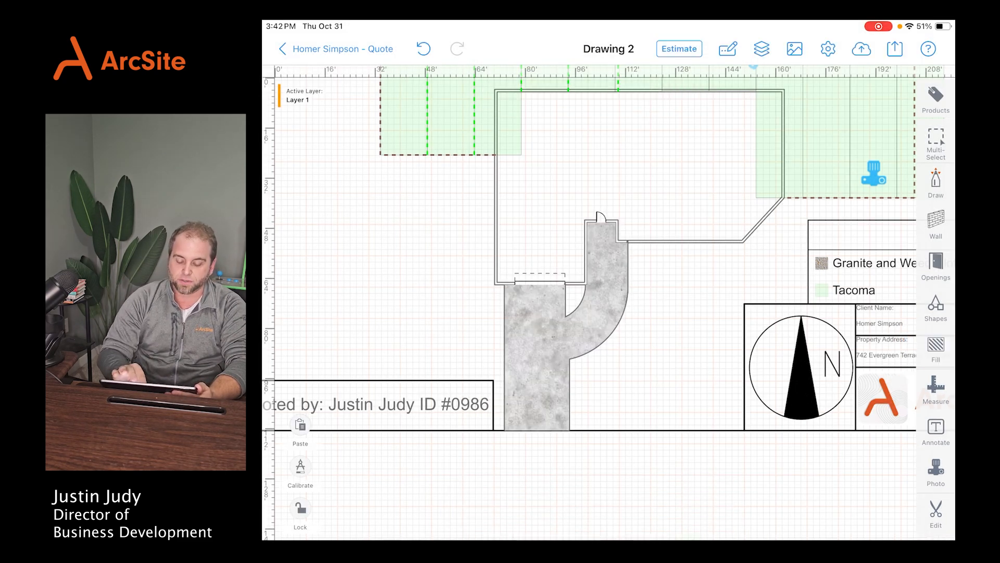
{"action": "scroll", "scroll_direction": "down", "scroll_amount": 3}
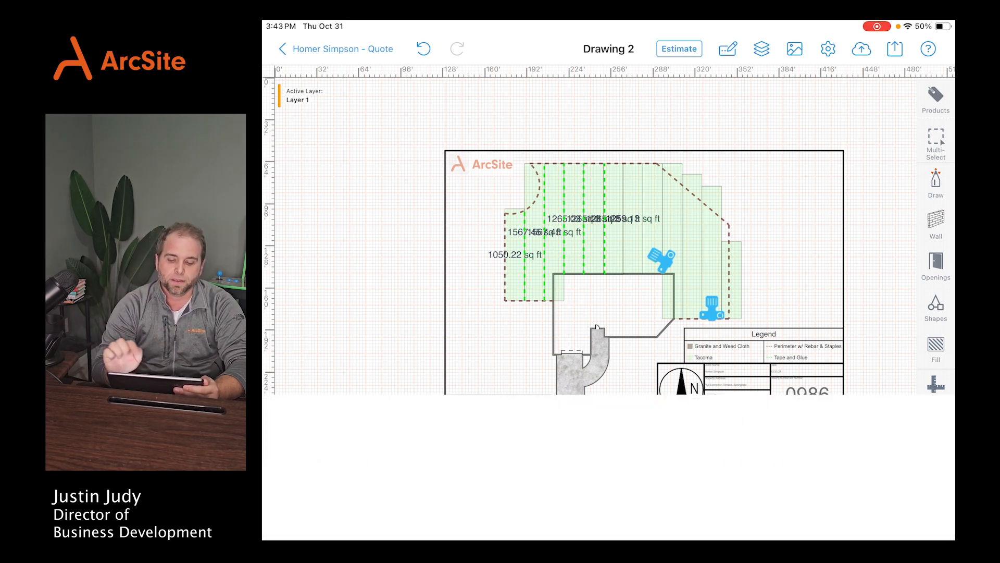
Switch the estimate's staples base price to Stainless Steel and view the $92,243.74 summary
{"action": "left_click", "coordinate": [679, 48]}
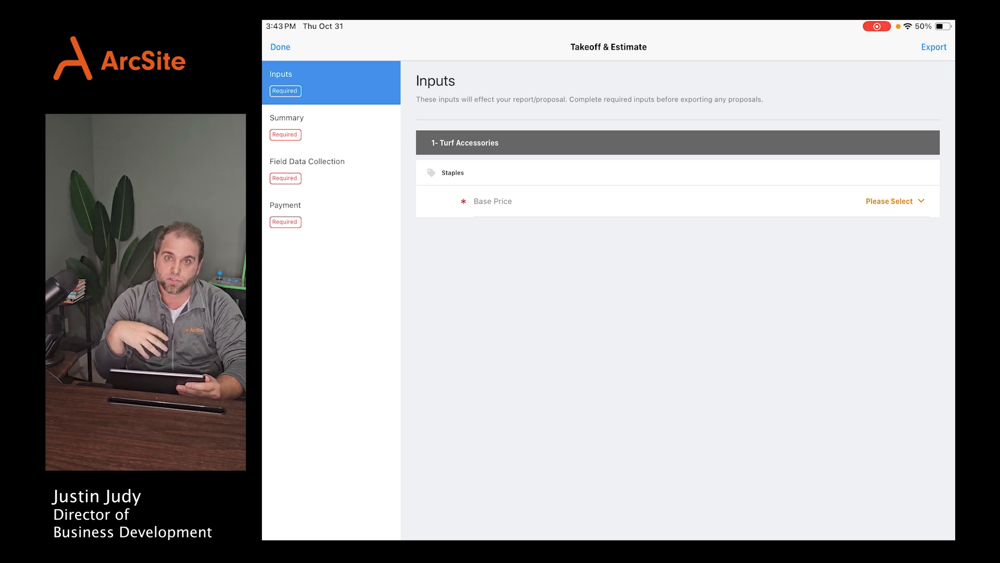
{"action": "left_click", "coordinate": [890, 201]}
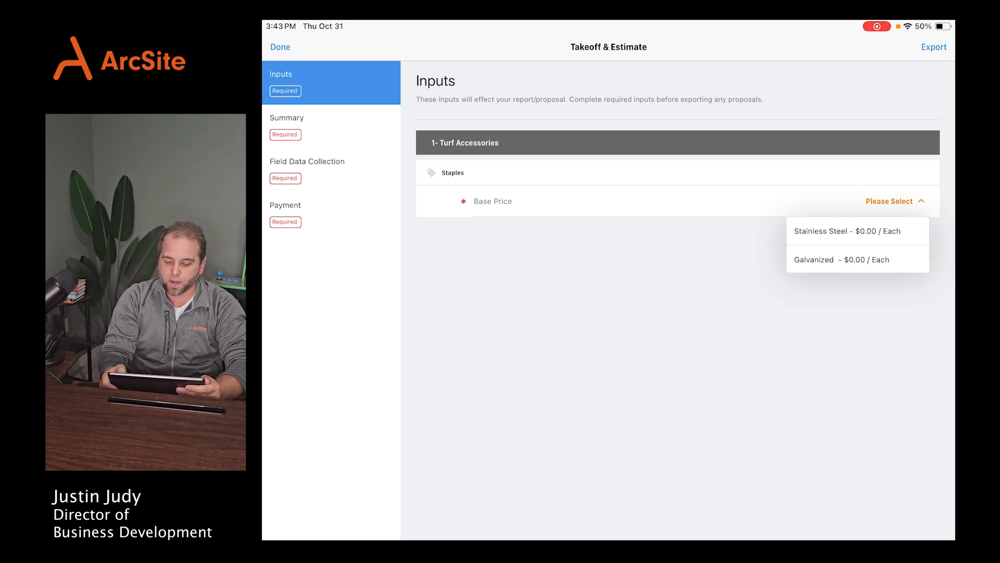
{"action": "left_click", "coordinate": [847, 231]}
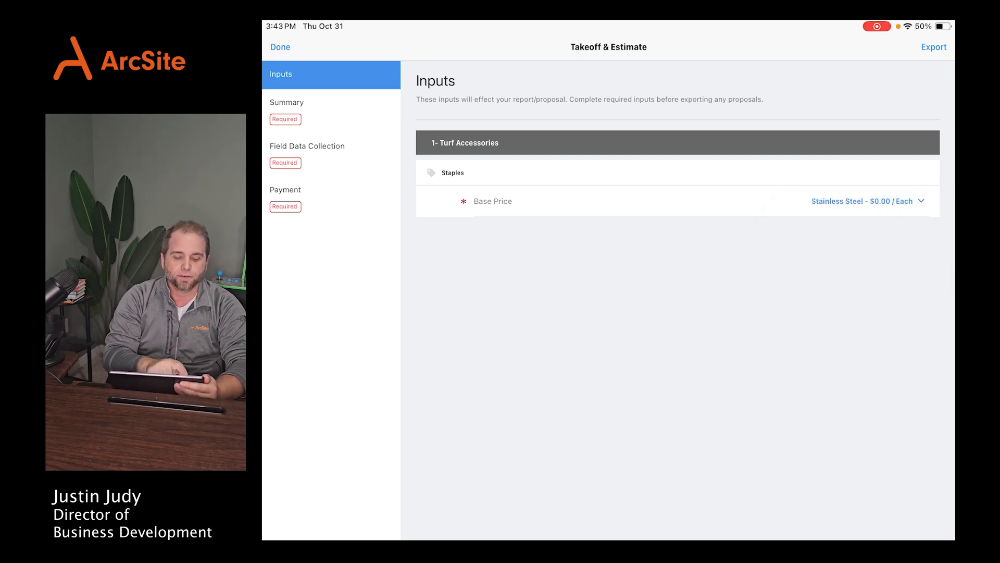
{"action": "left_click", "coordinate": [287, 103]}
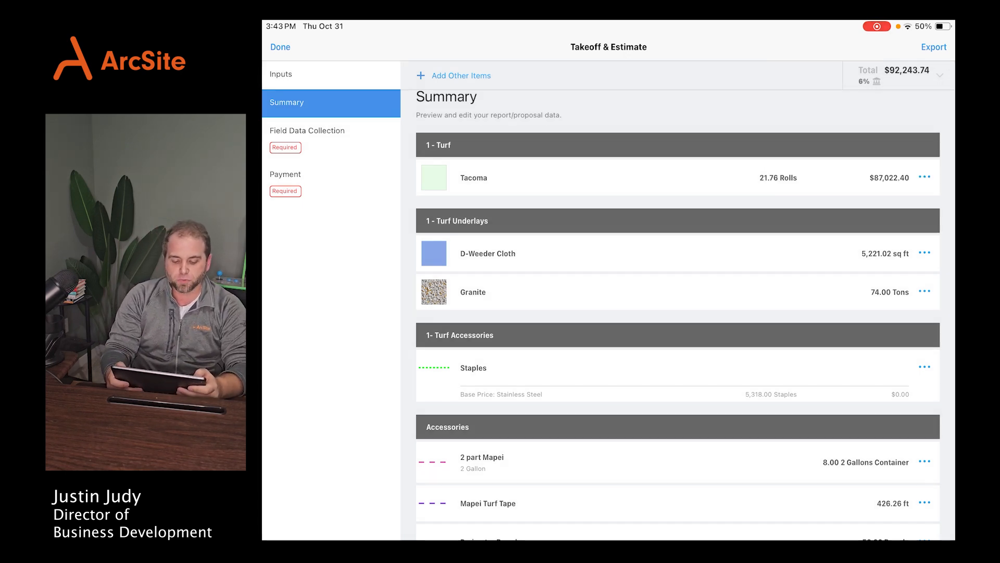
Include the Sample Warranty and begin the field data notes
{"action": "left_click", "coordinate": [308, 130]}
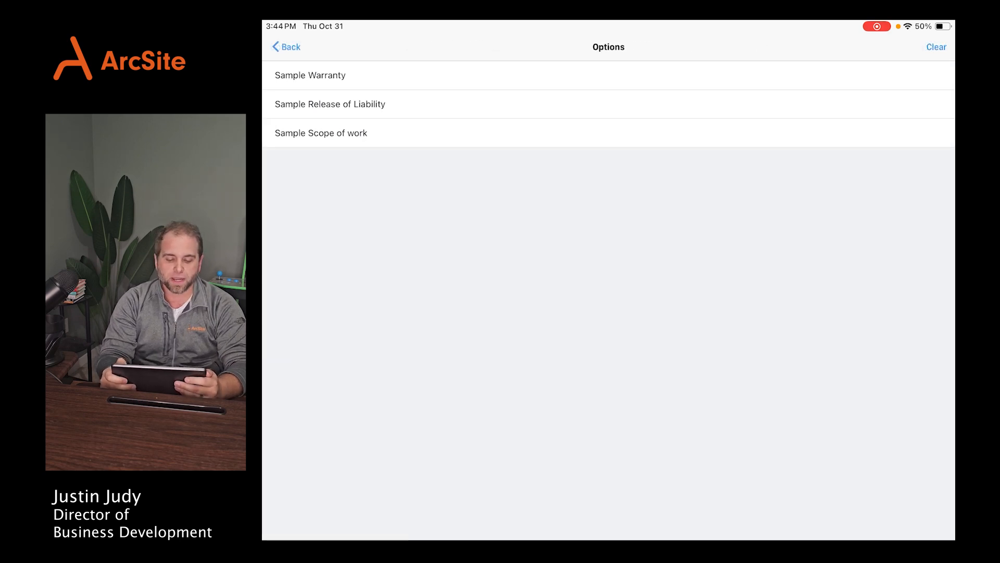
{"action": "left_click", "coordinate": [310, 75]}
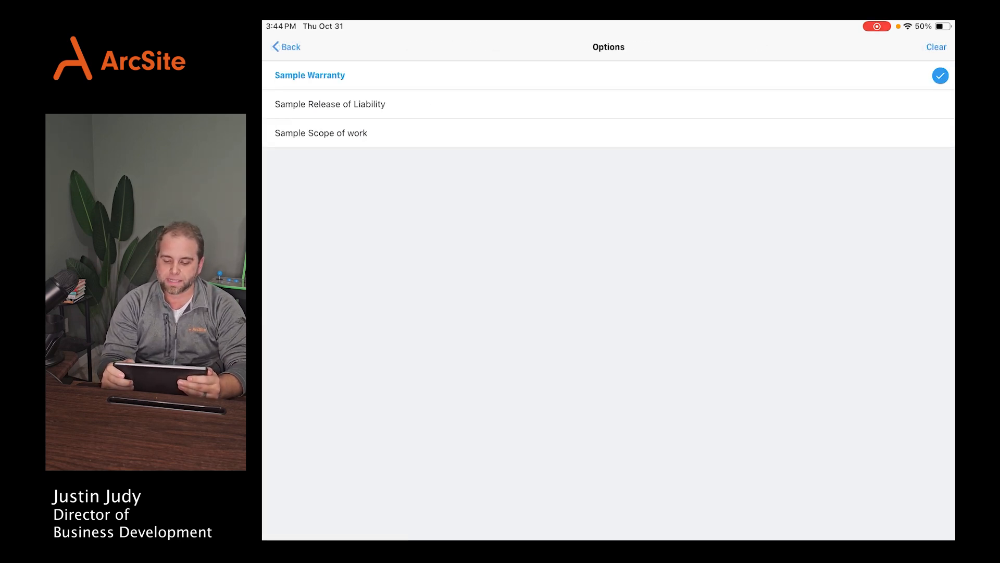
{"action": "left_click", "coordinate": [285, 47]}
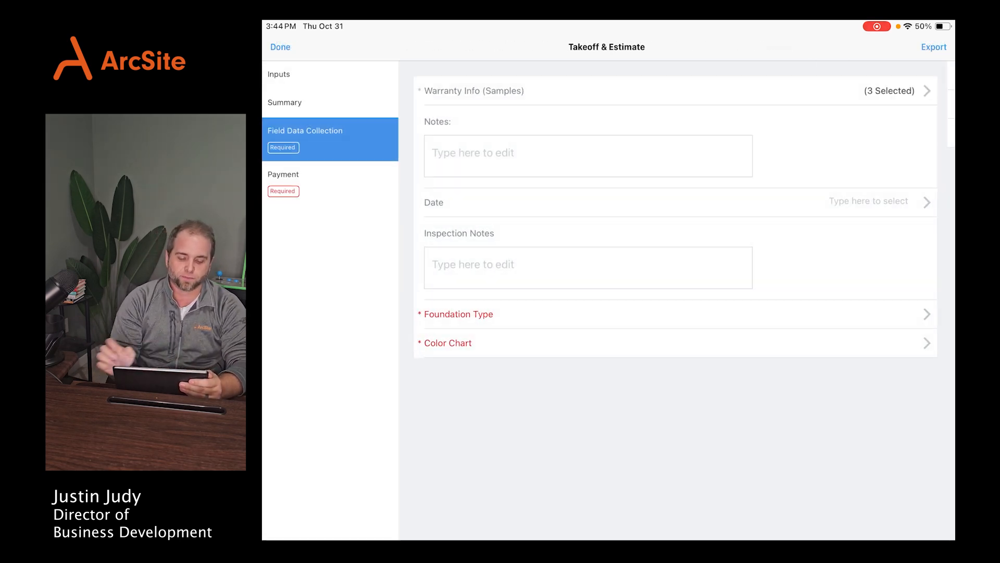
{"action": "left_click", "coordinate": [587, 155]}
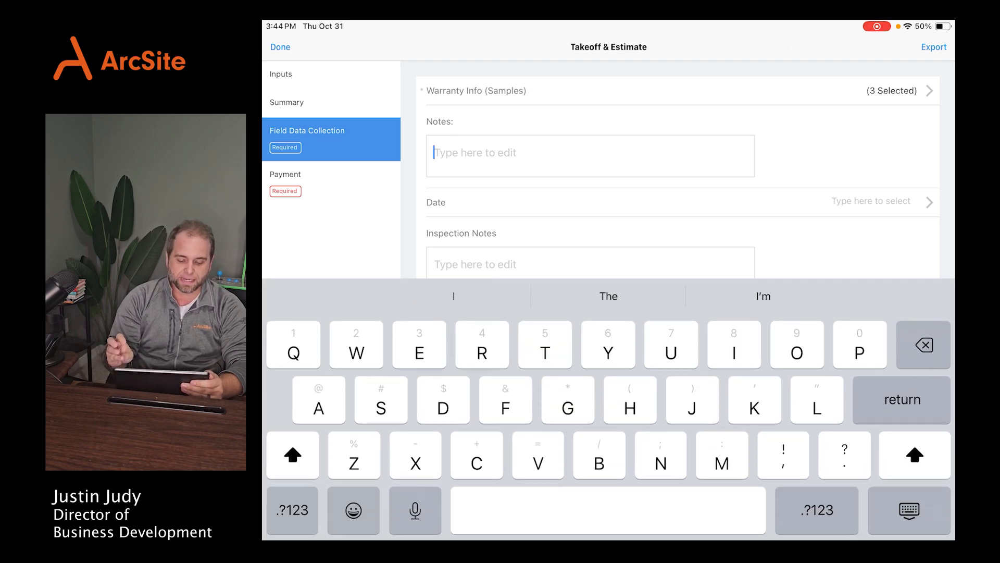
{"action": "type", "text": "Has dog"}
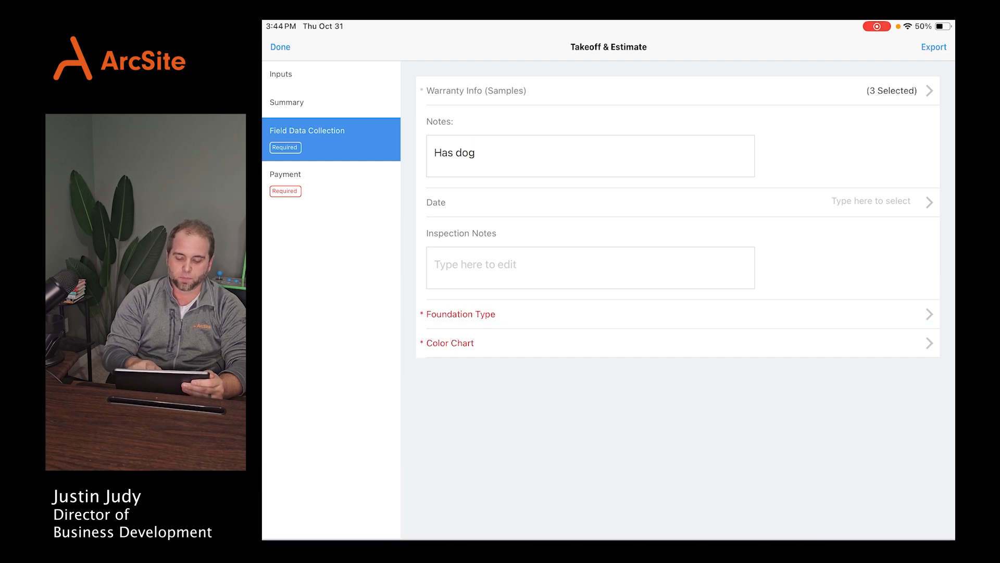
Fill in date 10/31/2024, a heavy sun reflection note, Poured foundation and colour options
{"action": "left_click", "coordinate": [869, 201]}
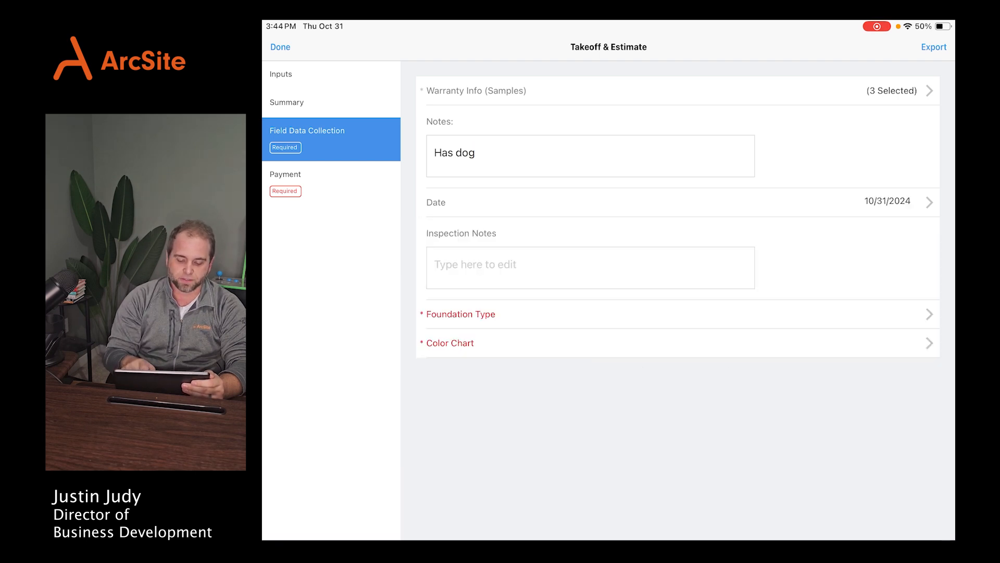
{"action": "left_click", "coordinate": [590, 267]}
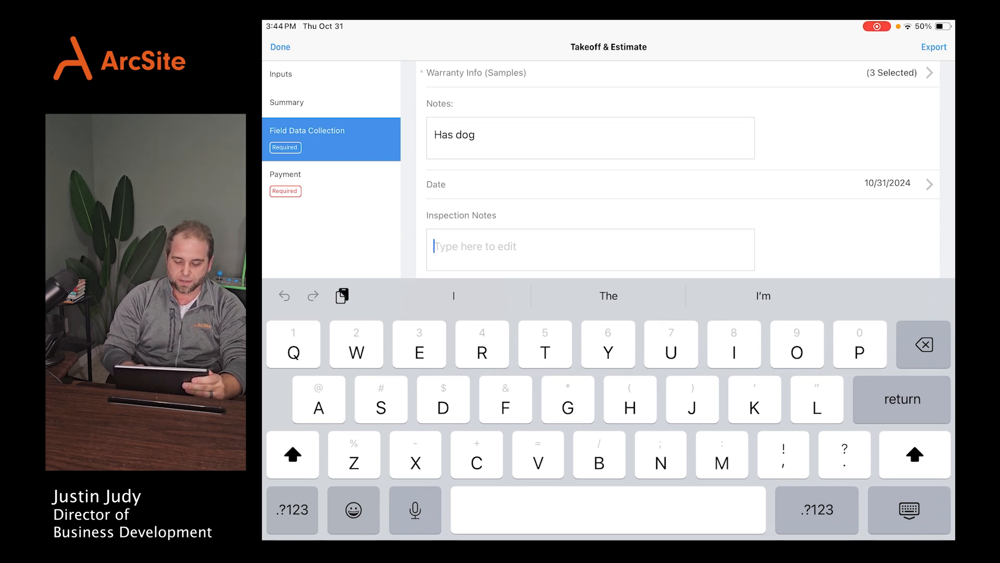
{"action": "type", "text": "H"}
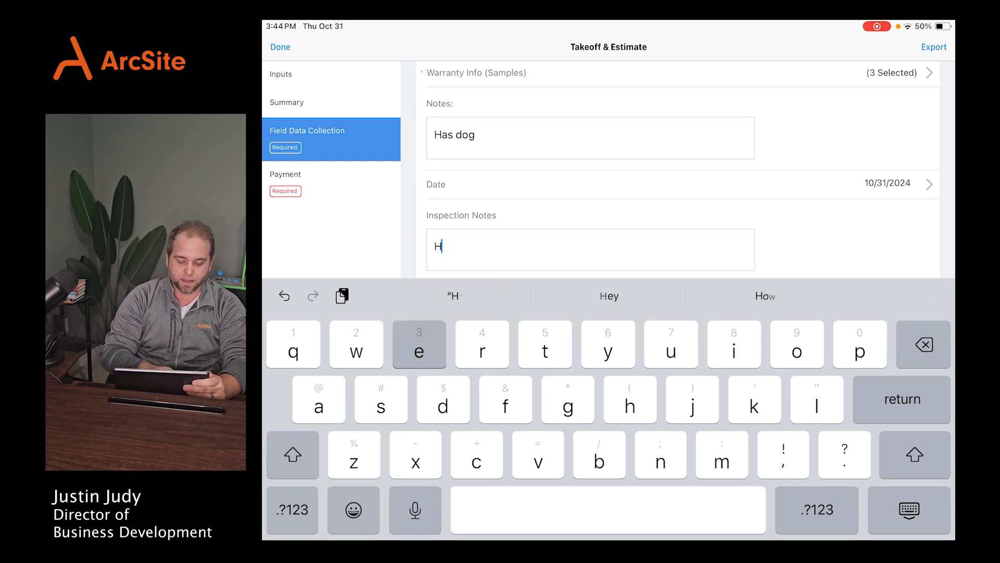
{"action": "type", "text": "eavy su"}
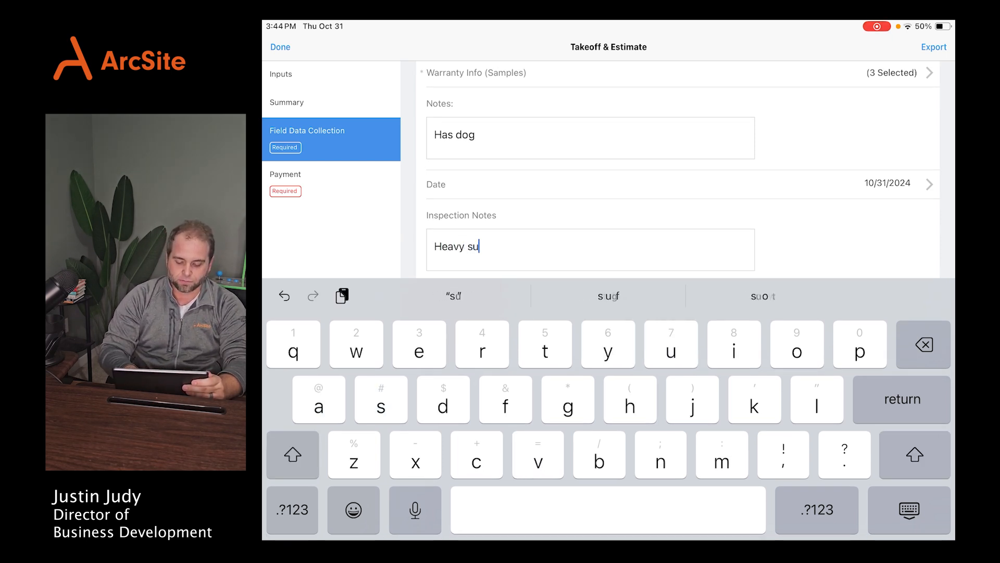
{"action": "type", "text": "n reflection onto turf"}
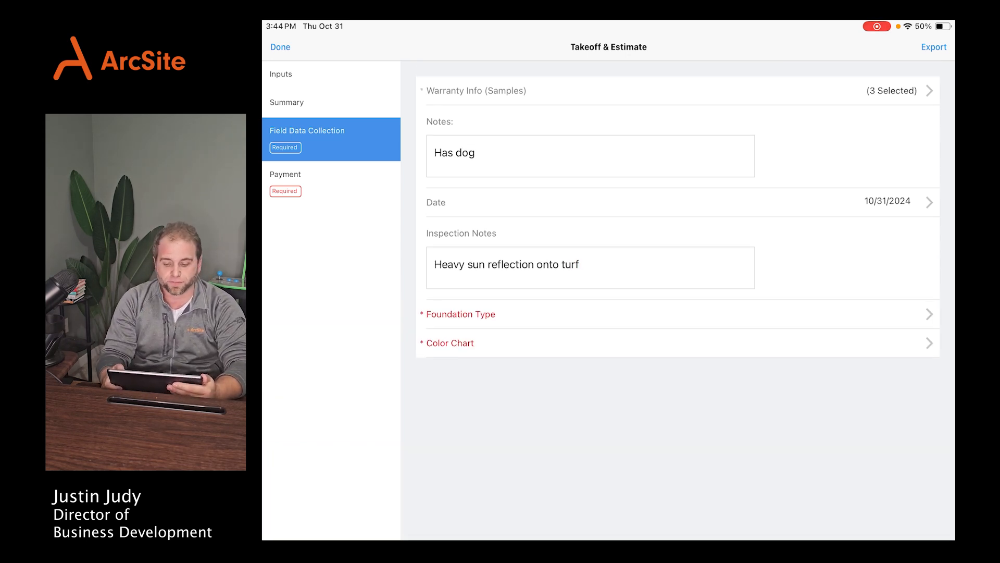
{"action": "left_click", "coordinate": [676, 313]}
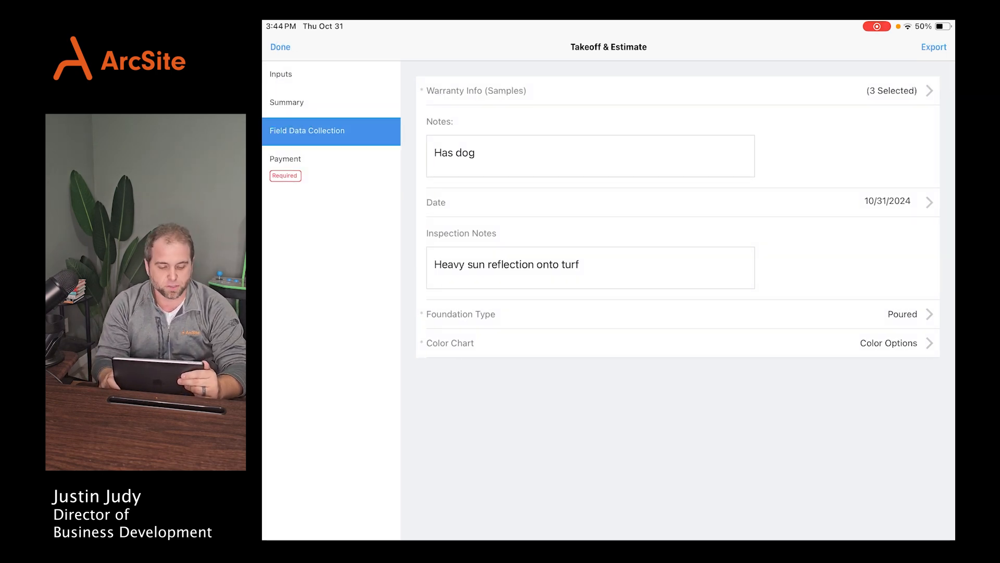
{"action": "left_click", "coordinate": [285, 159]}
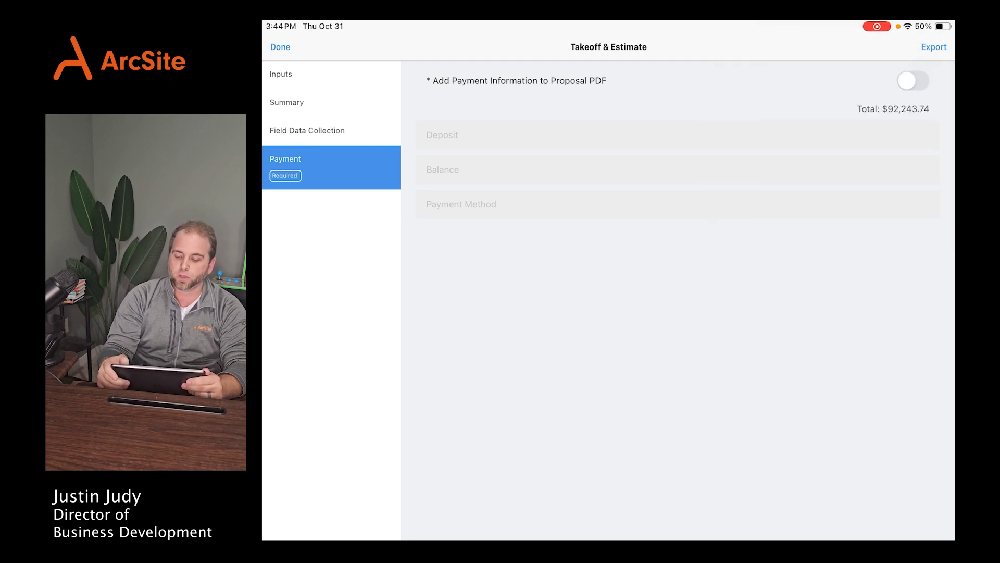
Enable payment information with a $20,000 deposit paid by check, then show export choices
{"action": "left_click", "coordinate": [913, 81]}
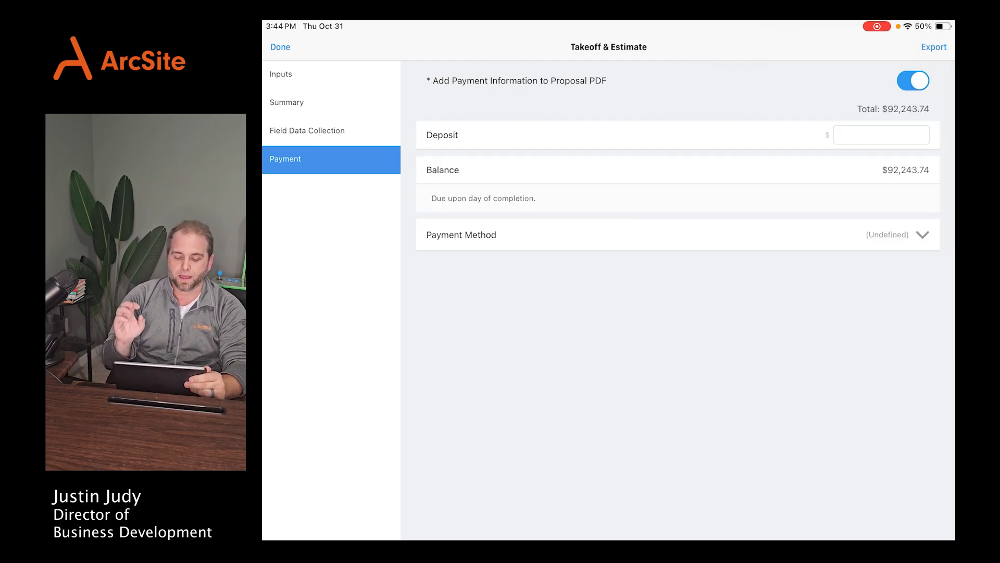
{"action": "type", "text": "2"}
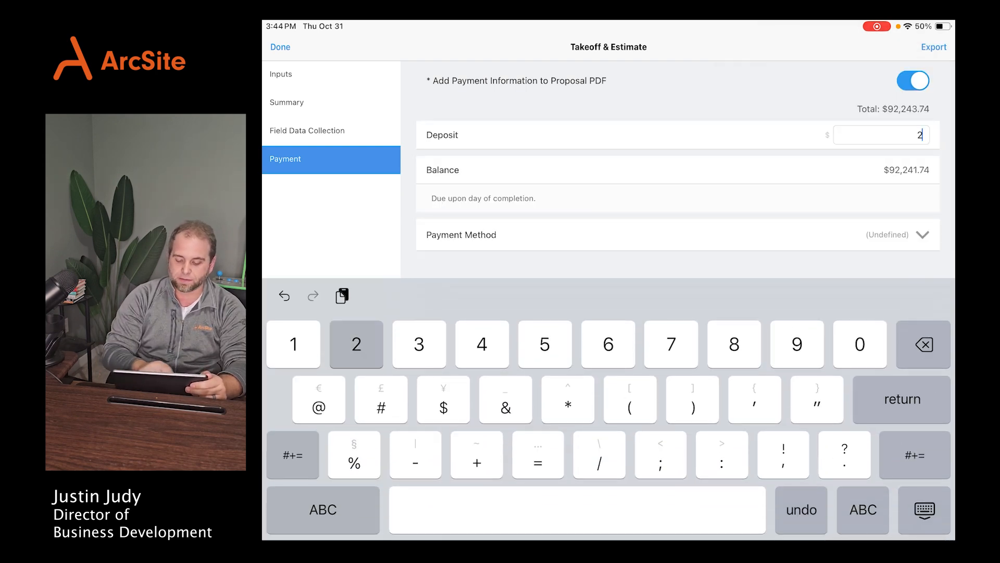
{"action": "type", "text": "0000"}
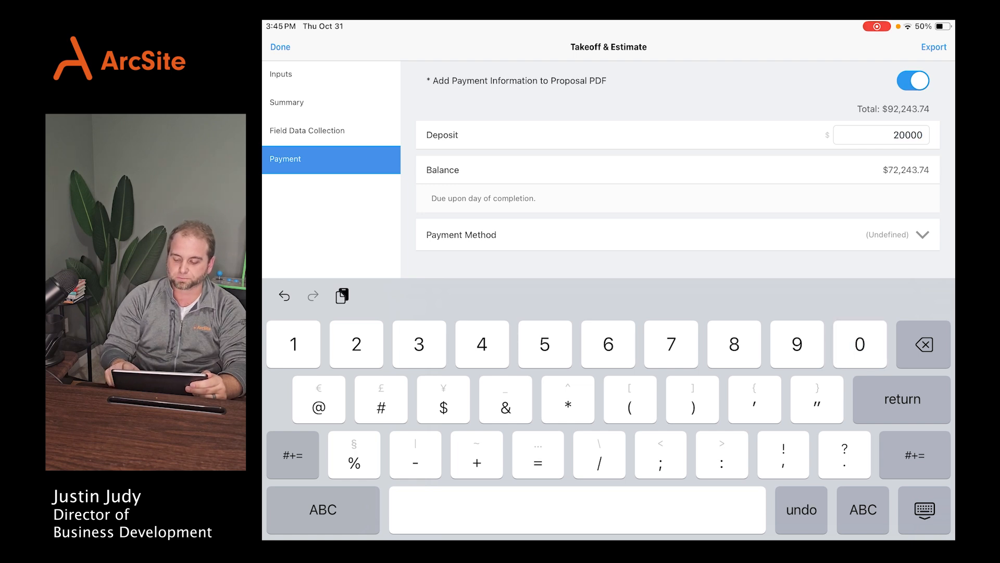
{"action": "left_click", "coordinate": [918, 233]}
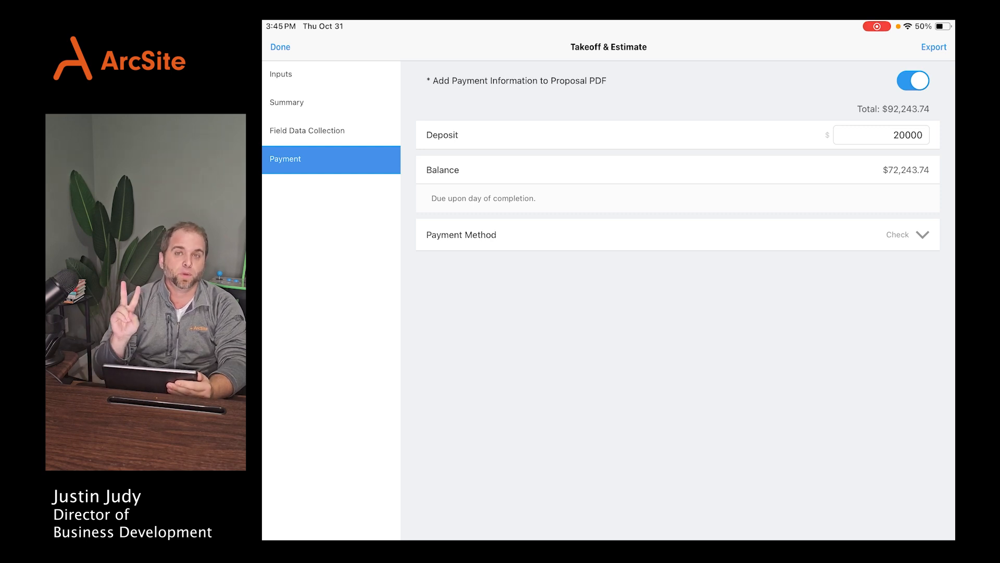
{"action": "left_click", "coordinate": [933, 46]}
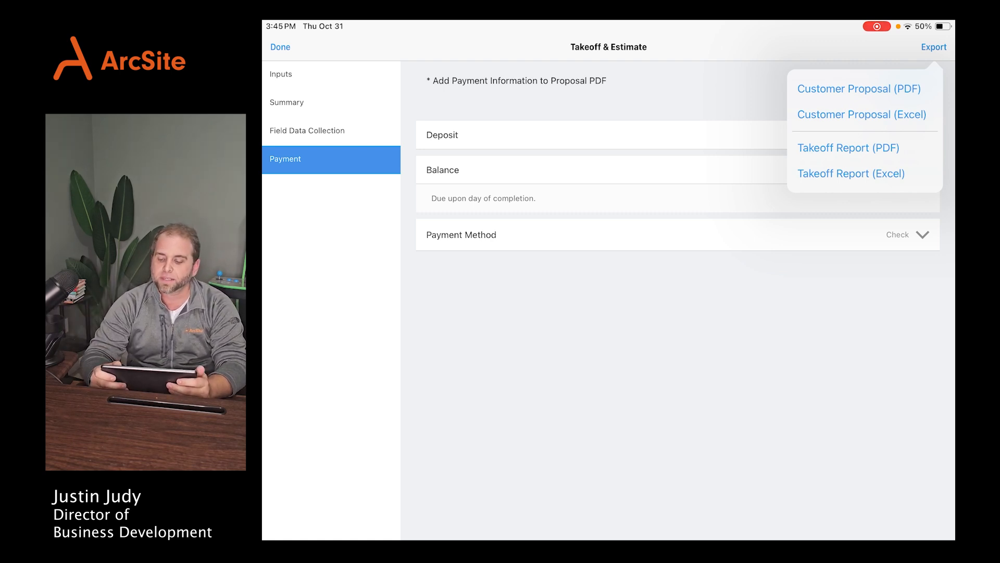
Export the Customer Proposal PDF using the Vertical template
{"action": "left_click", "coordinate": [858, 89]}
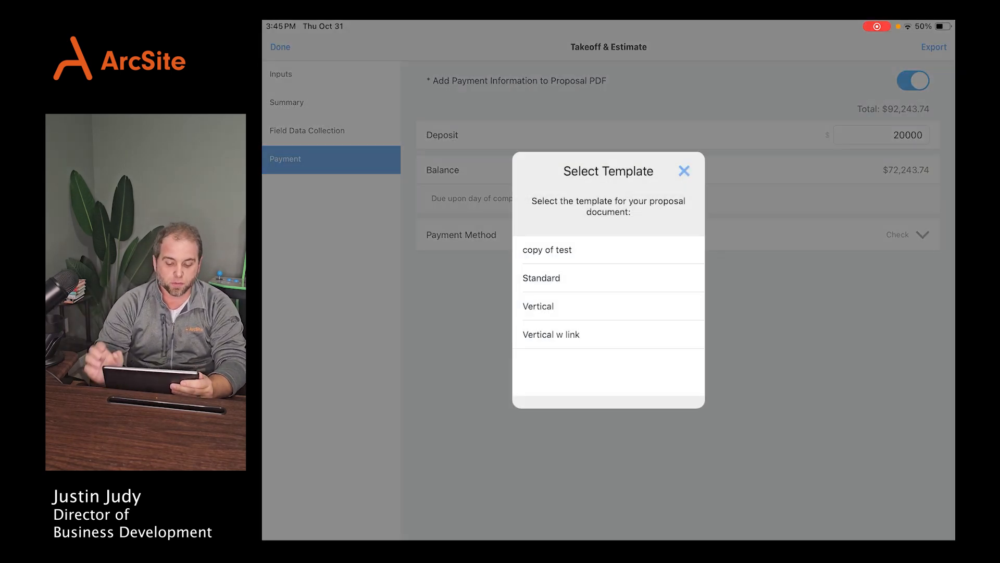
{"action": "left_click", "coordinate": [541, 278]}
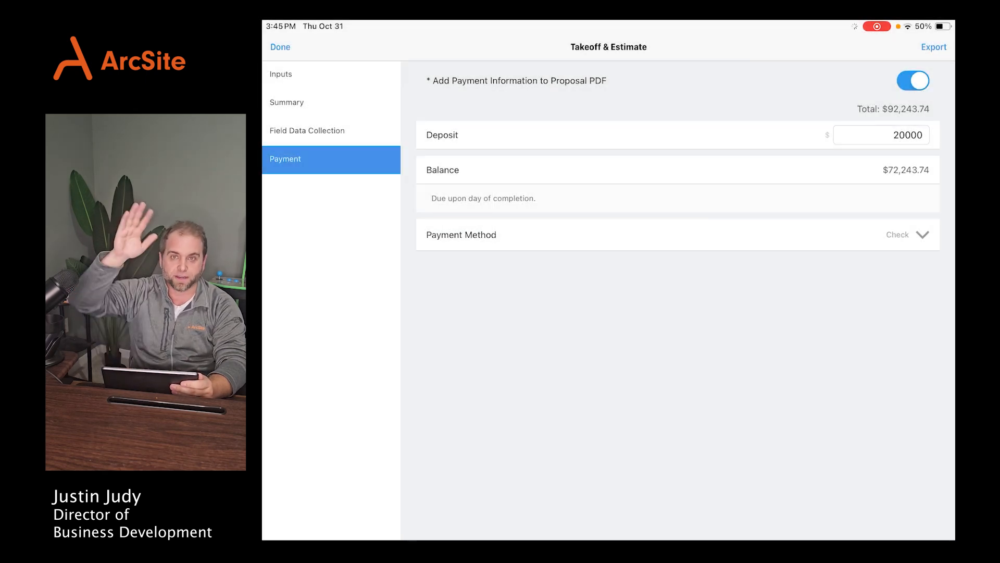
{"action": "left_click", "coordinate": [934, 46]}
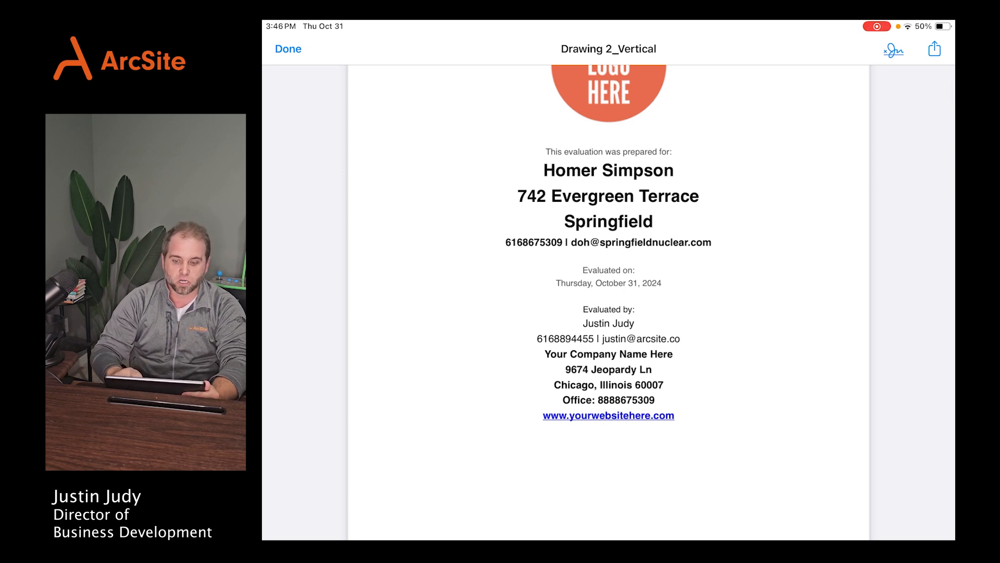
{"action": "scroll", "scroll_direction": "down", "scroll_amount": 3}
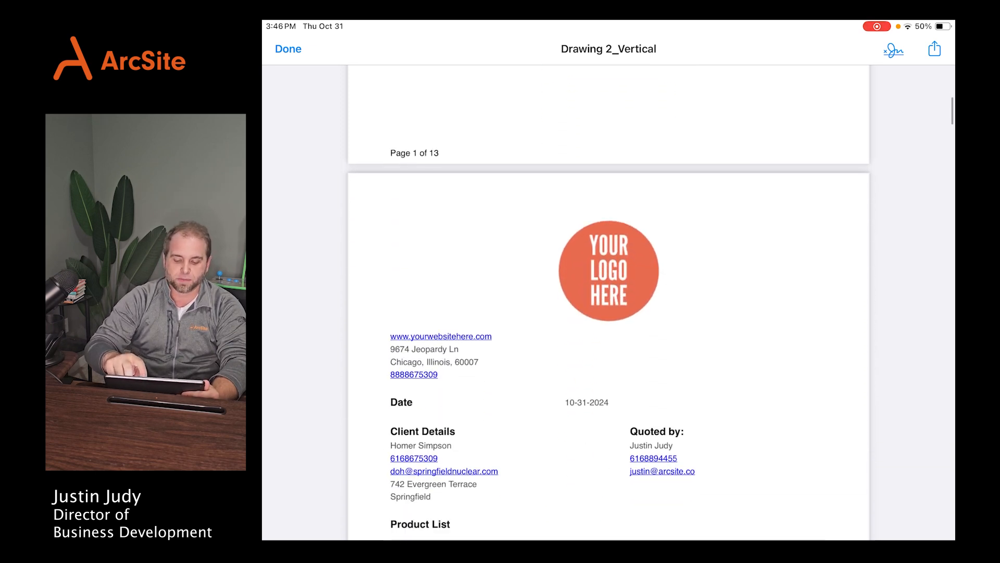
{"action": "scroll", "scroll_direction": "down", "scroll_amount": 3}
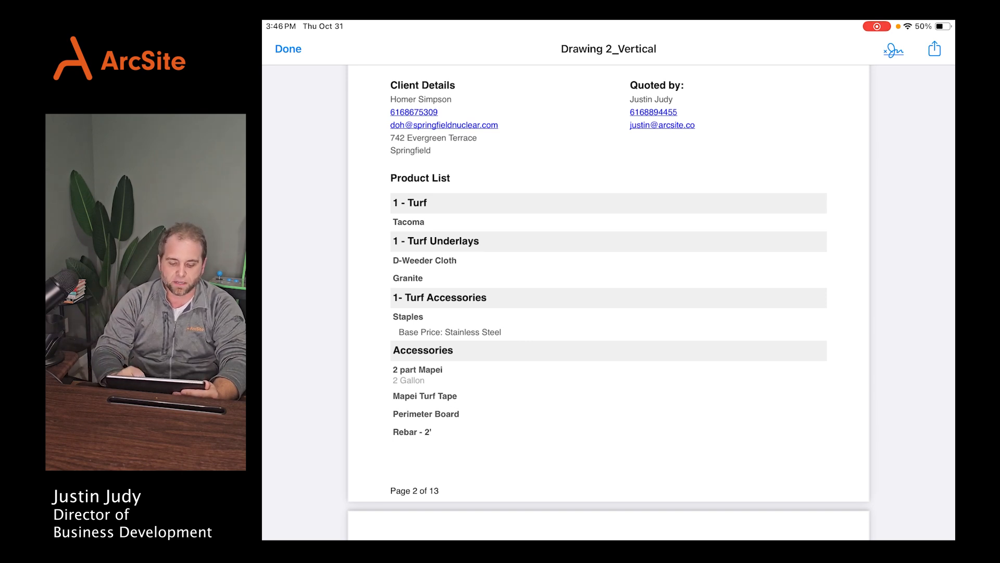
{"action": "scroll", "scroll_direction": "down", "scroll_amount": 3}
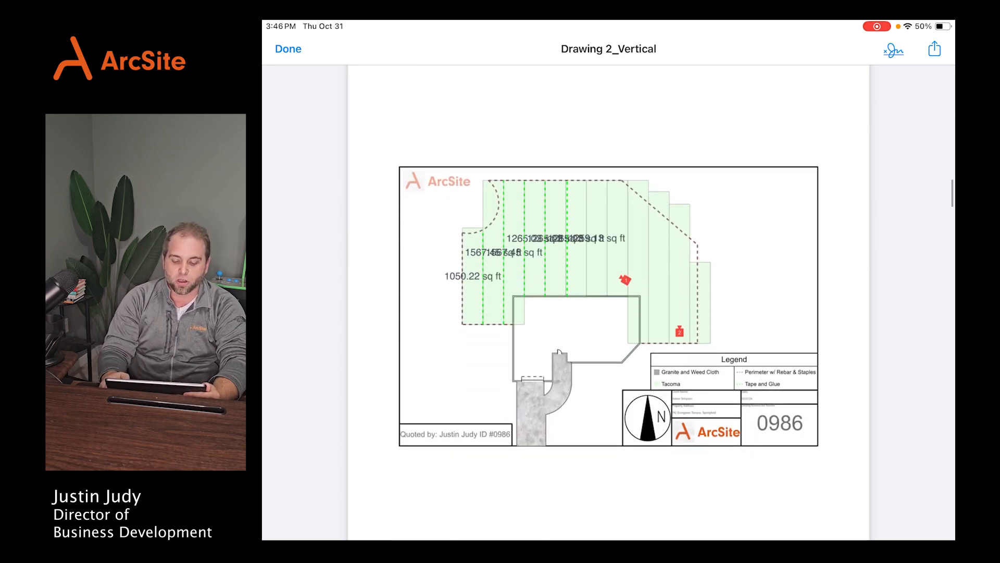
{"action": "scroll", "scroll_direction": "down", "scroll_amount": 3}
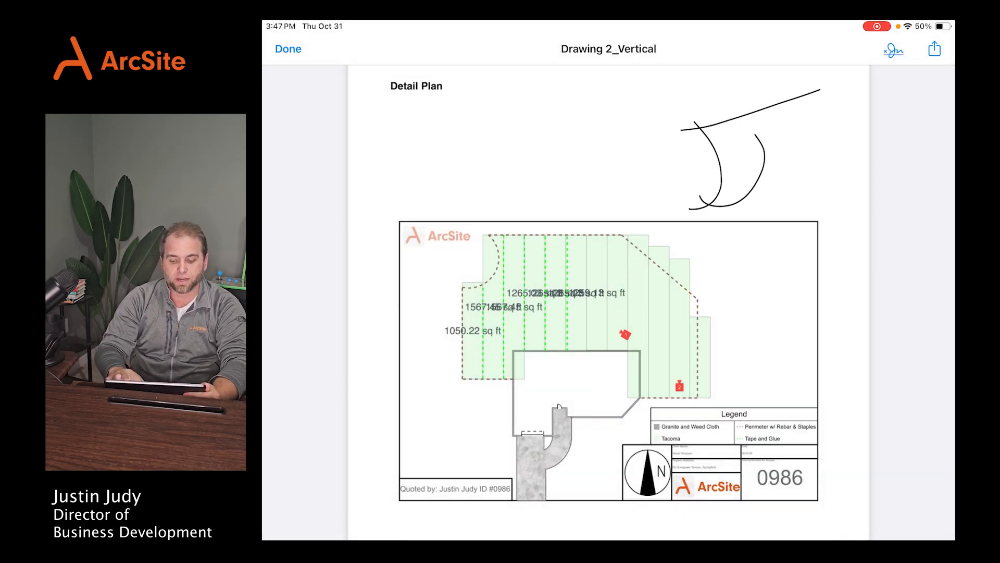
{"action": "scroll", "scroll_direction": "down", "scroll_amount": 3}
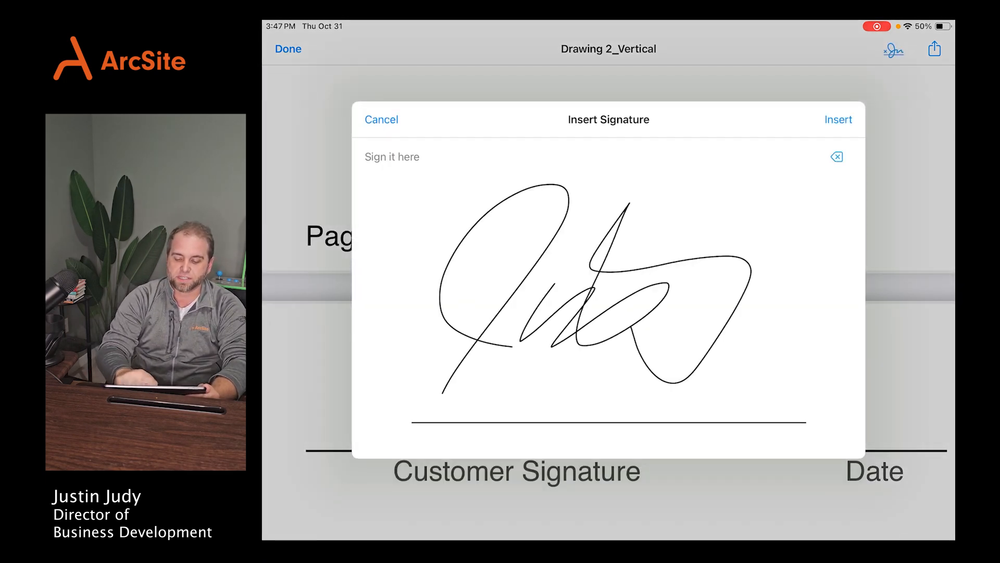
Insert the drawn signature on the proposal's customer signature line
{"action": "left_click", "coordinate": [838, 119]}
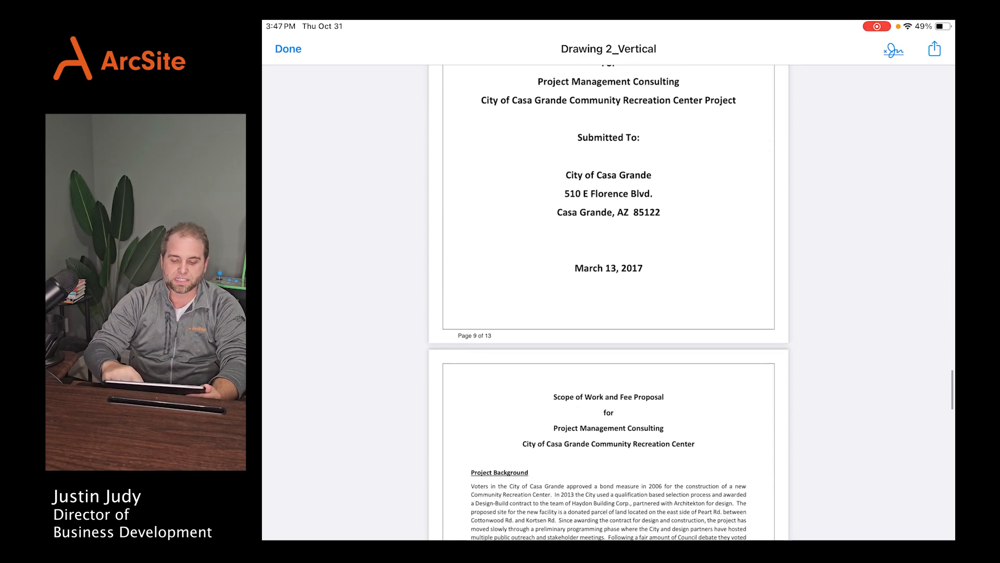
Scroll through the 13-page proposal and open its Share options
{"action": "scroll", "scroll_direction": "down", "scroll_amount": 3}
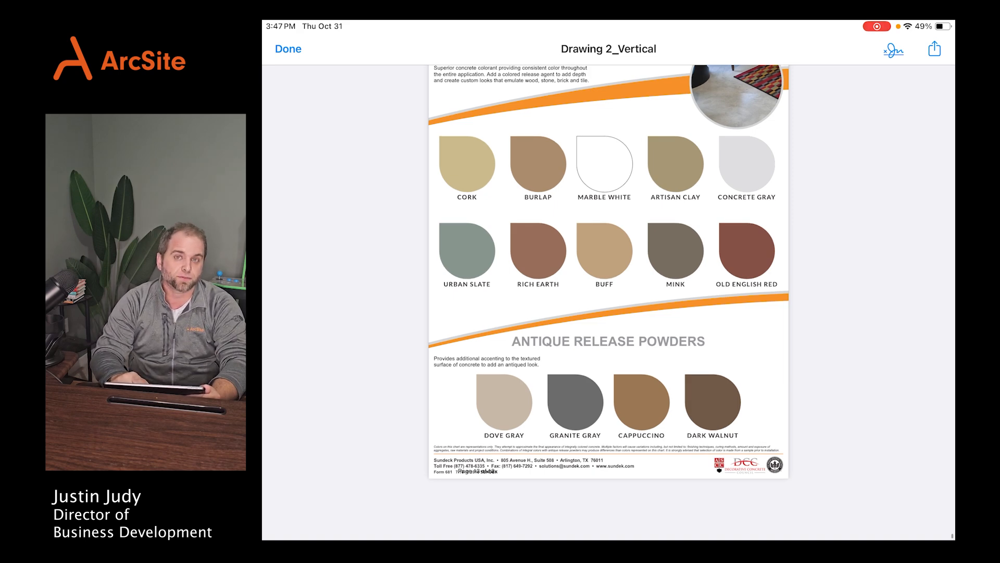
{"action": "scroll", "scroll_direction": "down", "scroll_amount": 3}
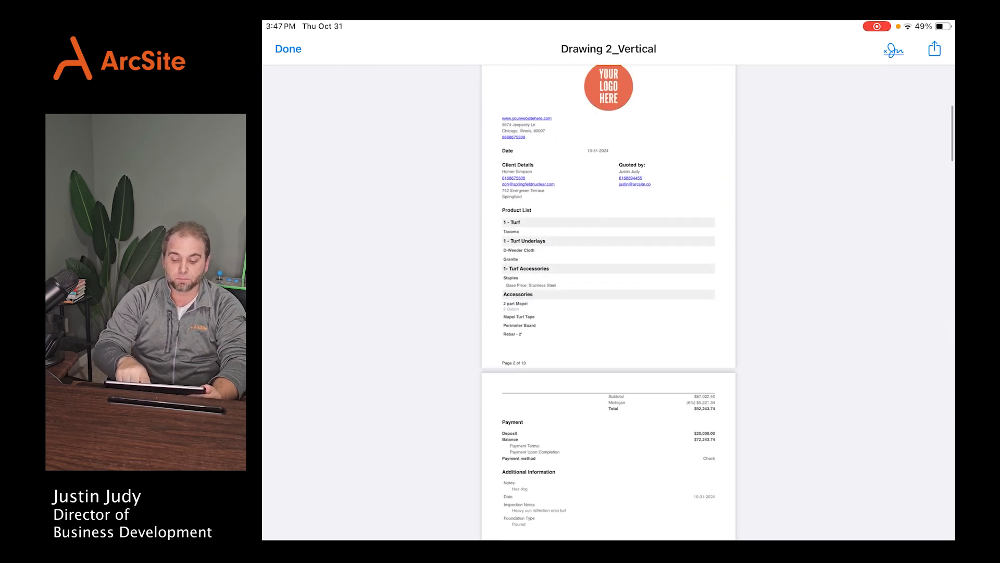
{"action": "scroll", "scroll_direction": "down", "scroll_amount": 3}
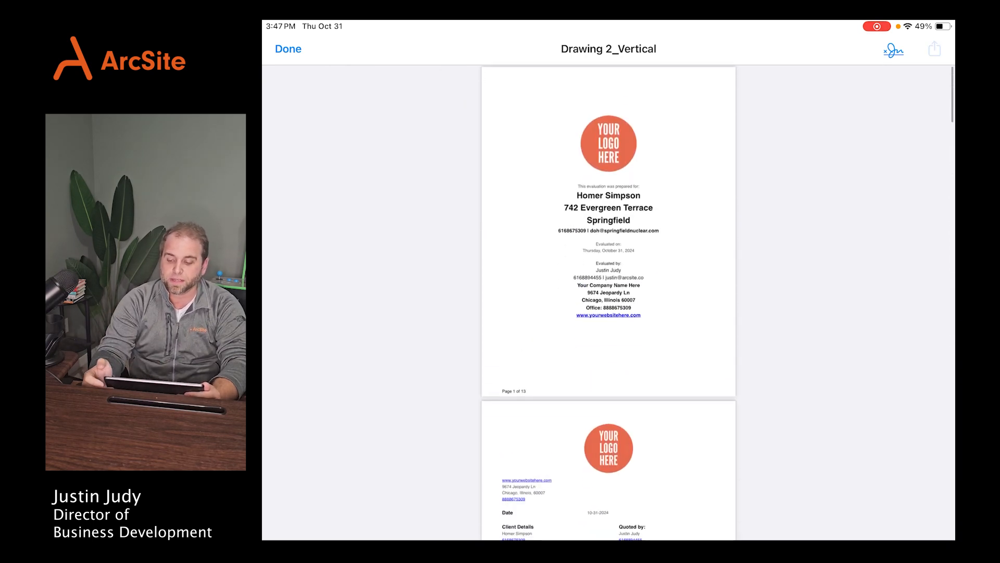
{"action": "left_click", "coordinate": [934, 48]}
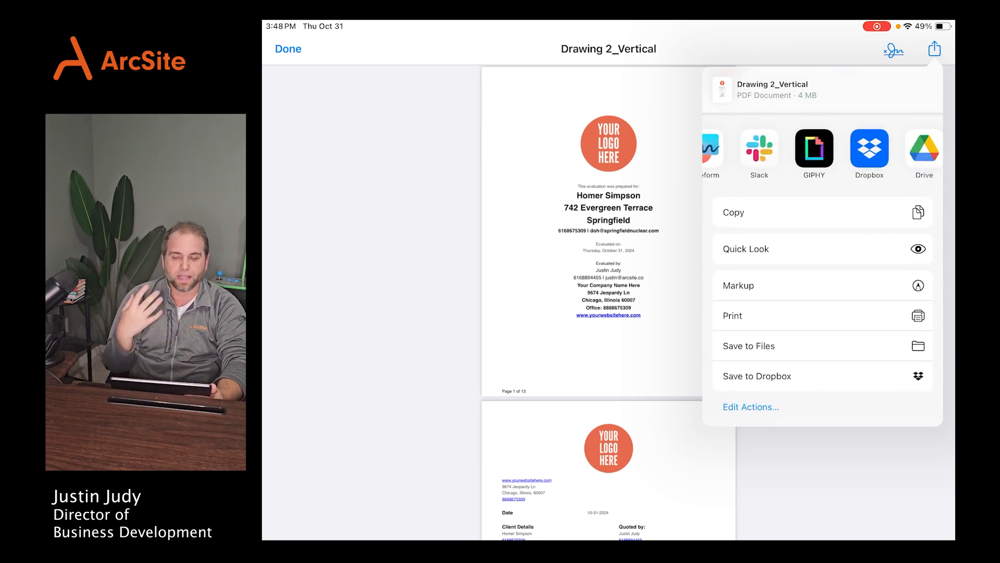
Dismiss the share sheet, returning to the proposal's cover page
{"action": "left_click", "coordinate": [935, 48]}
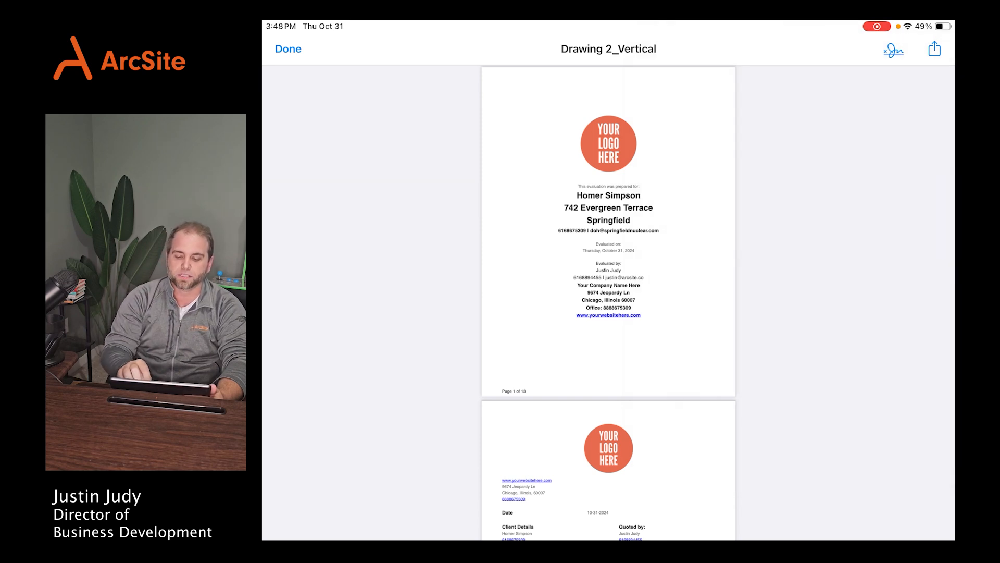